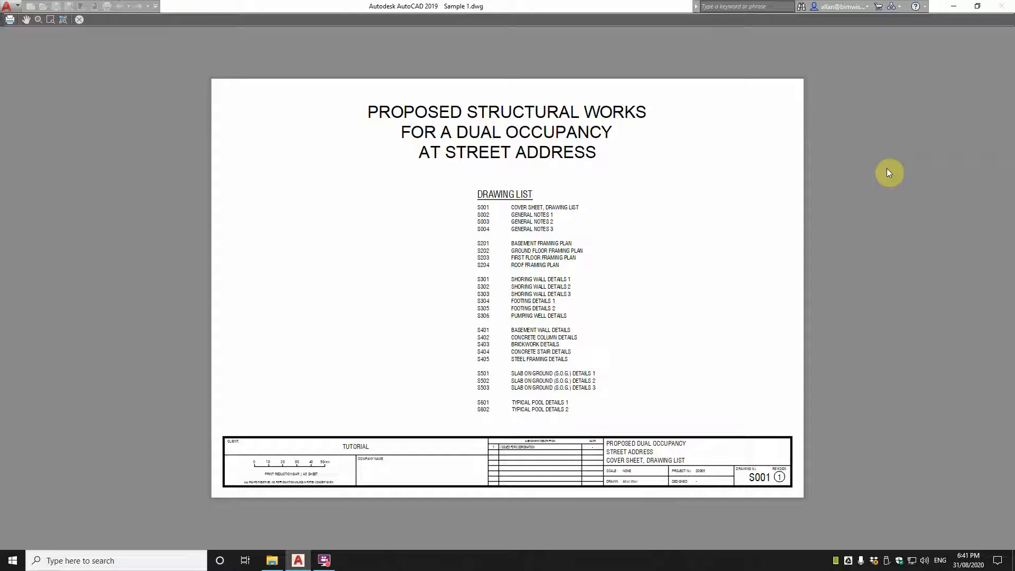
mouse_move(318, 169)
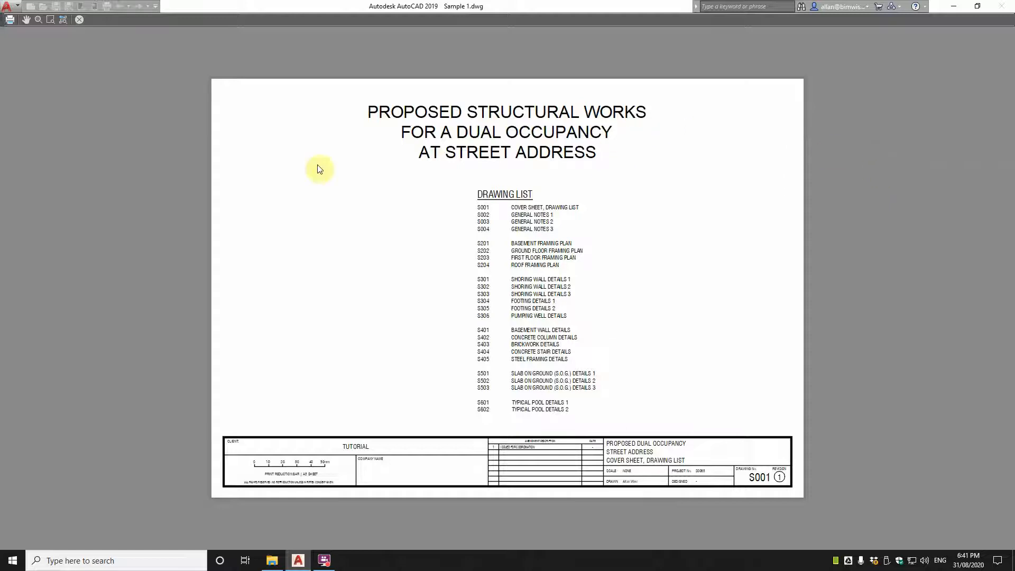
mouse_move(452, 173)
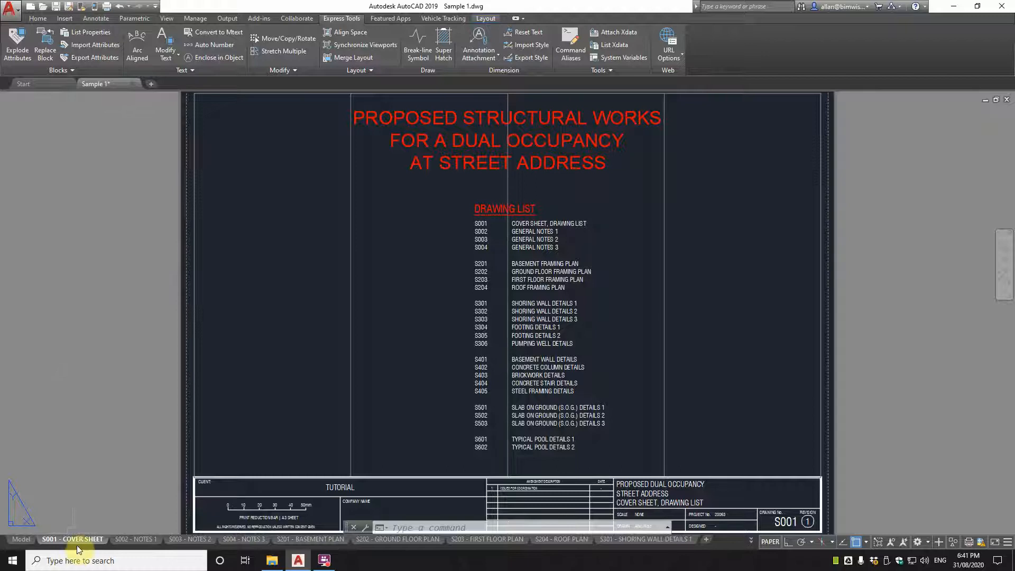
mouse_move(487, 539)
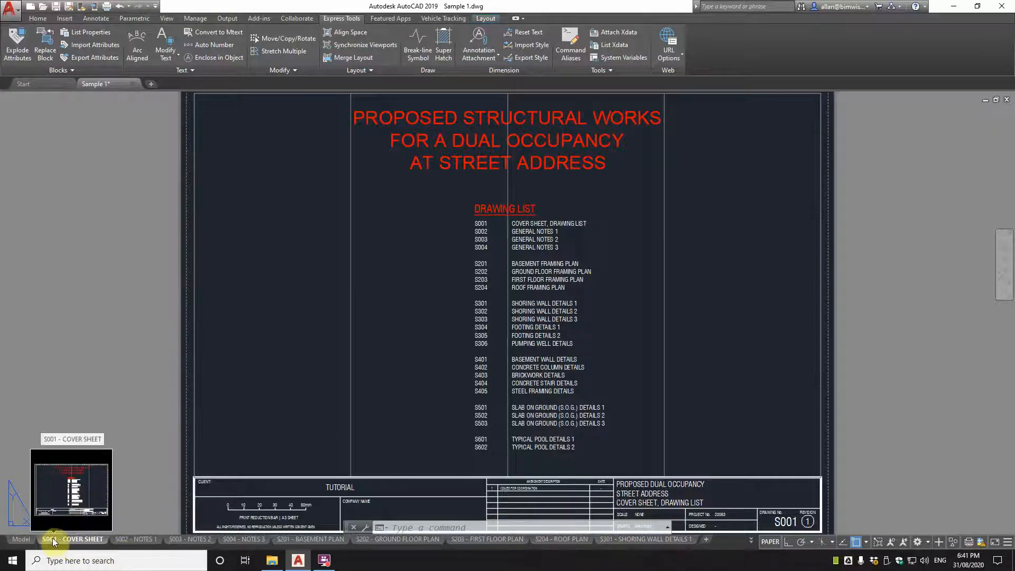
mouse_move(20, 539)
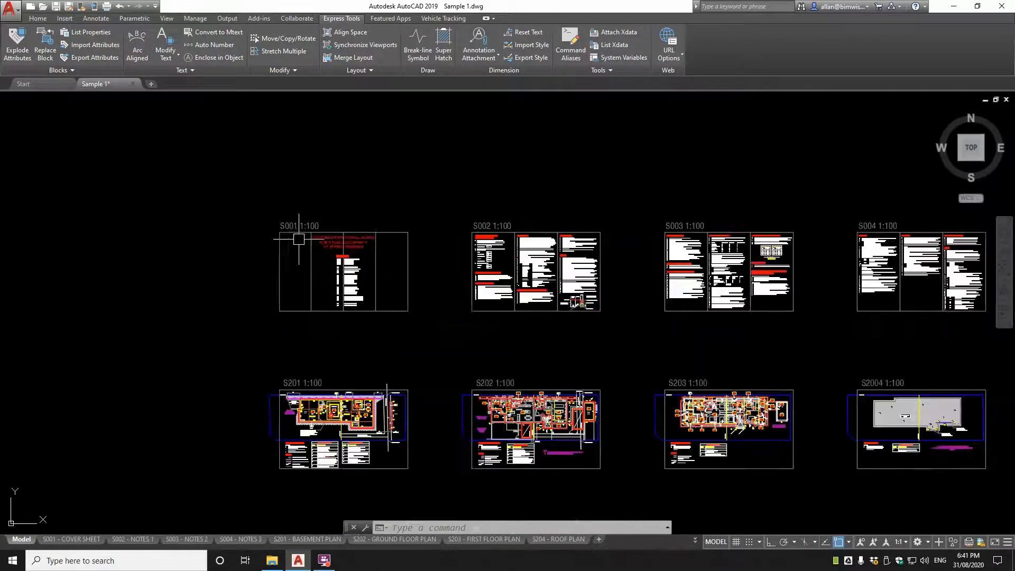
Step: Zoom through model space to review the 1:20 sheet details, ending close on S302
scroll(down, 3)
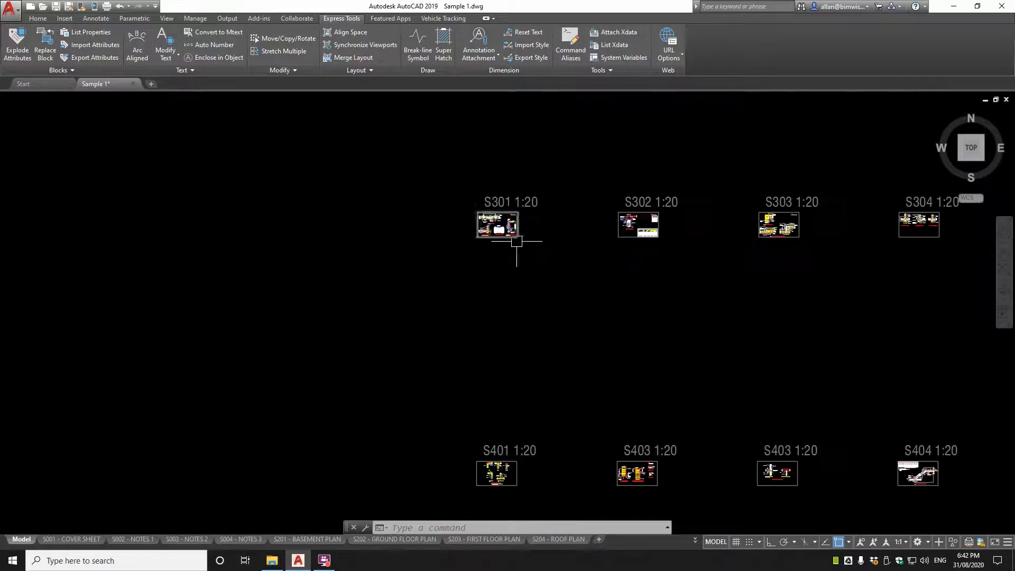
scroll(down, 3)
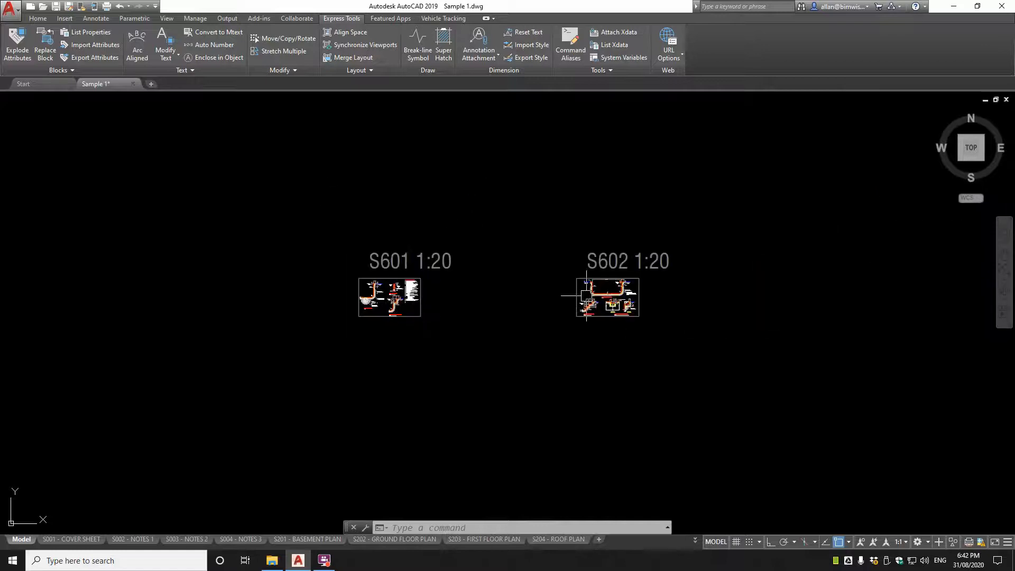
scroll(down, 3)
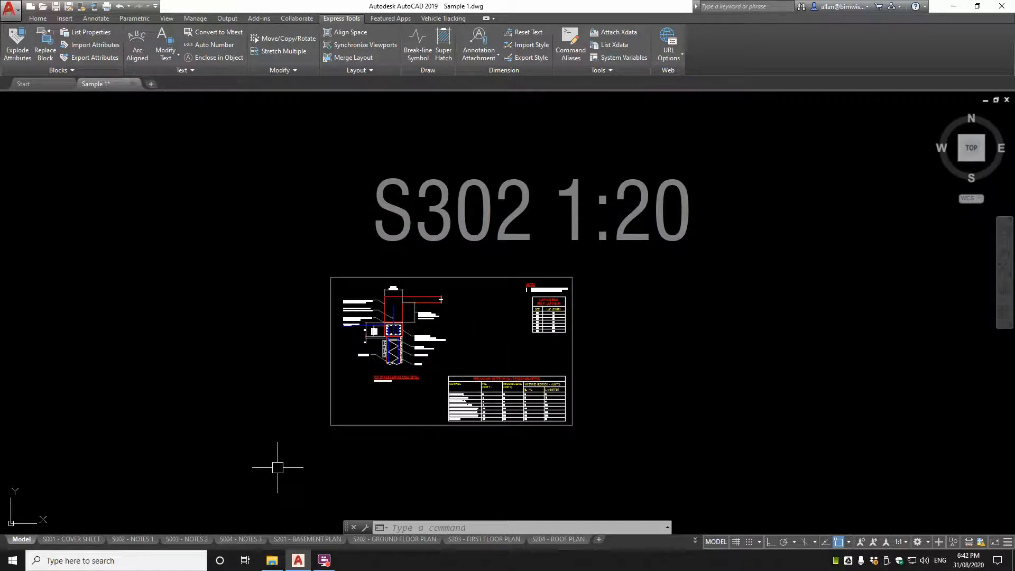
mouse_move(307, 539)
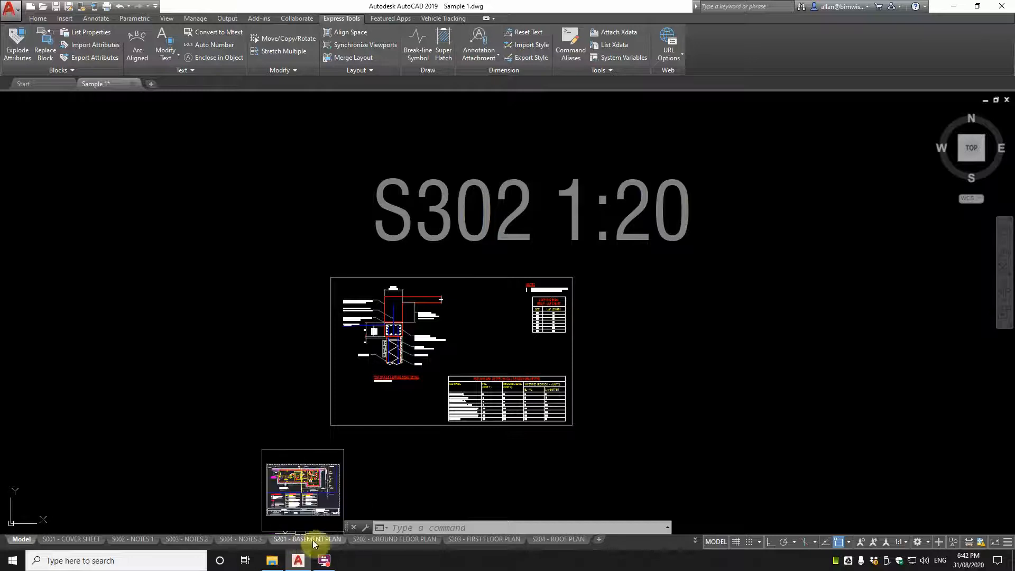
Step: Switch from the S201 Basement Plan layout to the S202 Ground Floor Plan sheet
click(396, 539)
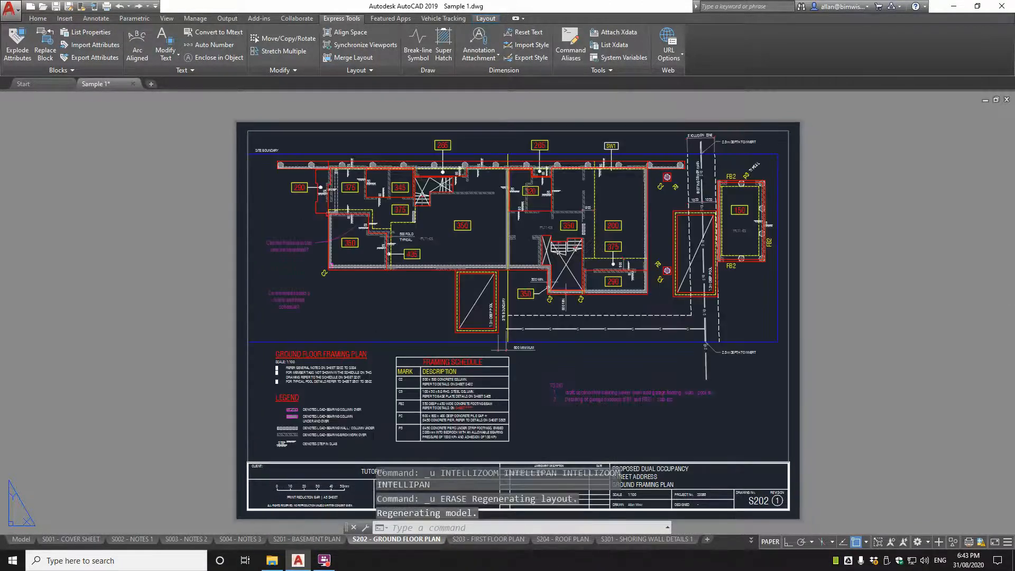
key(Escape)
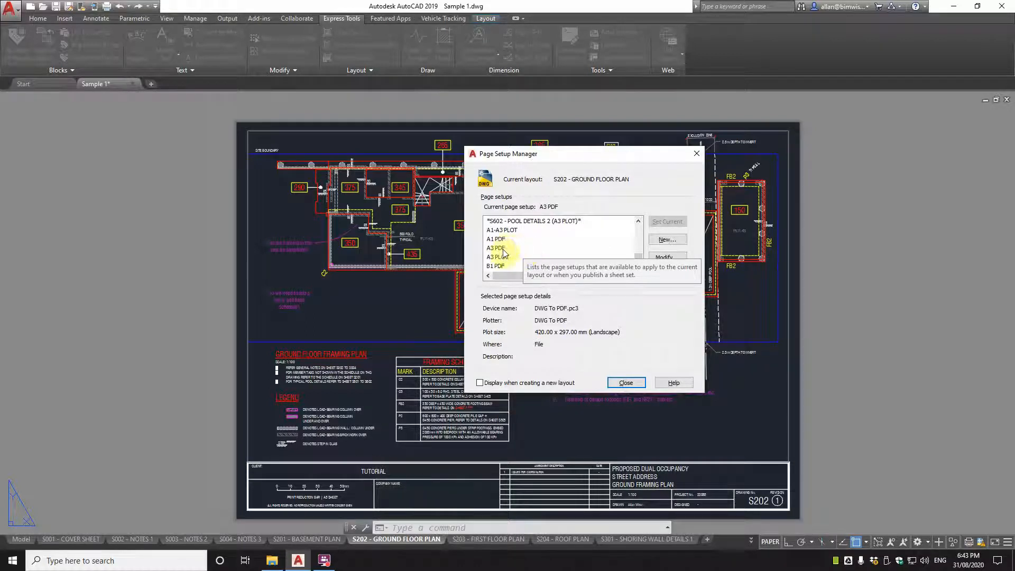
Step: Review the A1-A3 PLOT and A1 PDF page setups, then open A3 PDF's settings
click(502, 230)
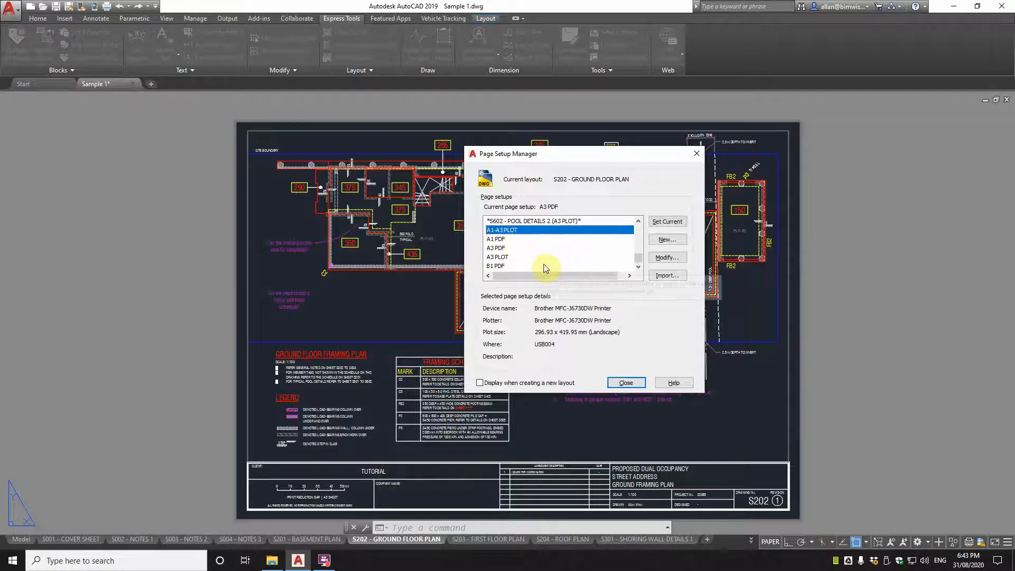
mouse_move(547, 268)
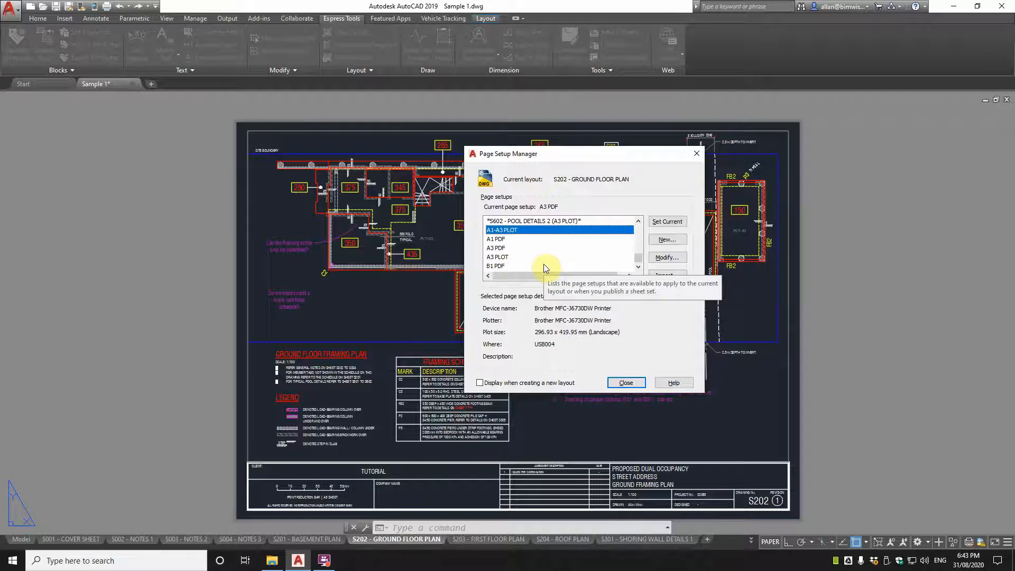
click(497, 238)
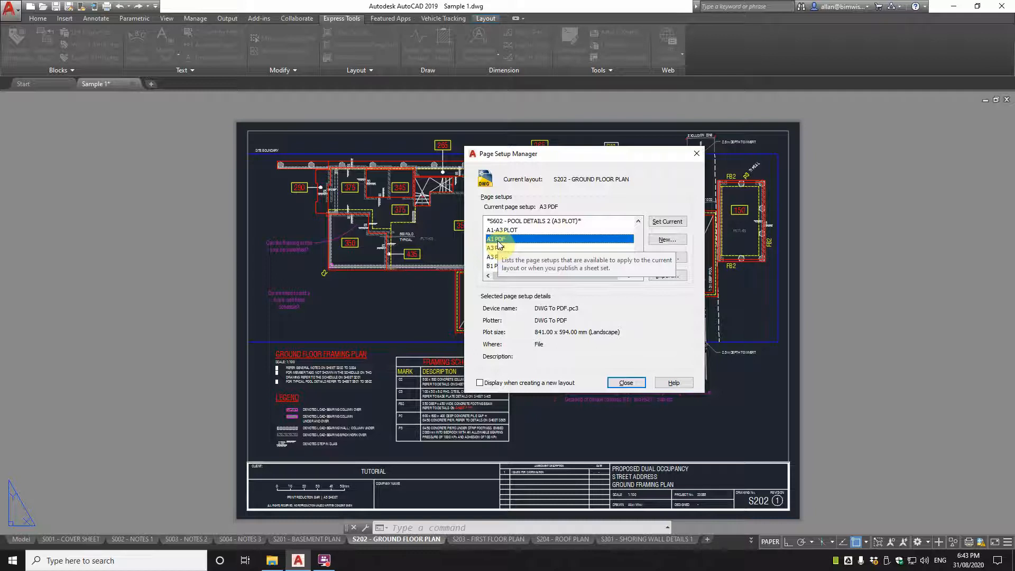
click(501, 230)
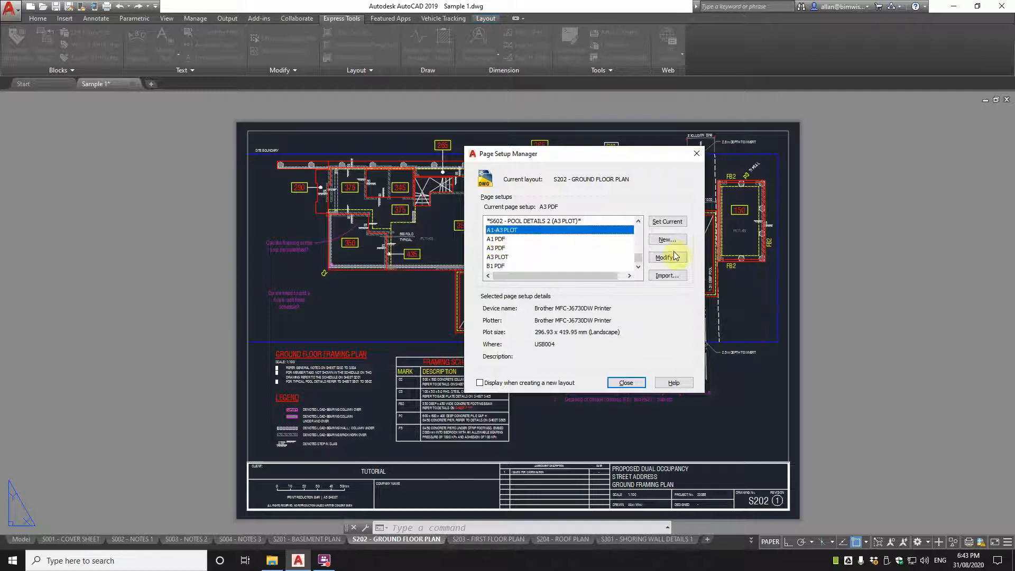
click(666, 257)
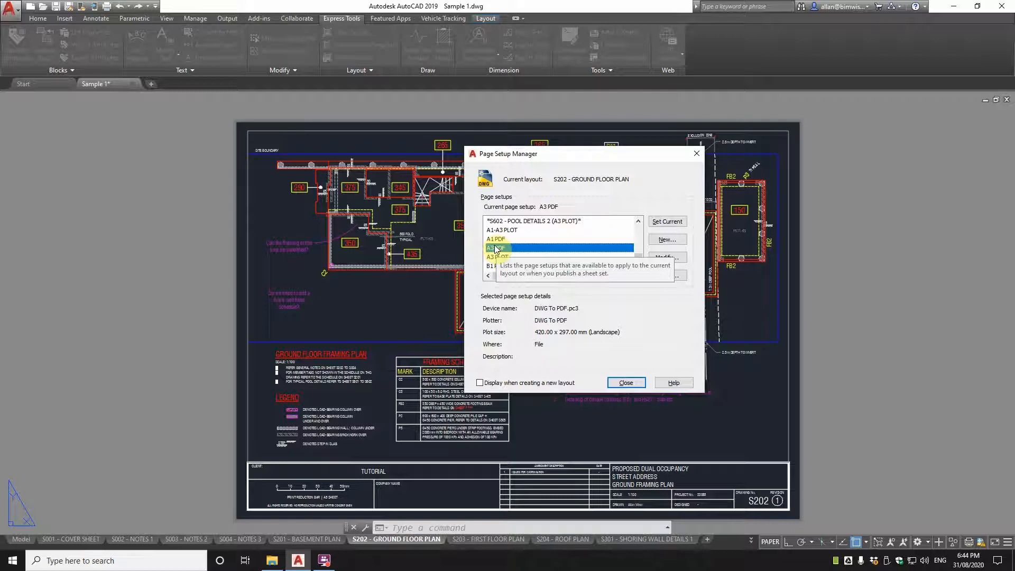
click(495, 247)
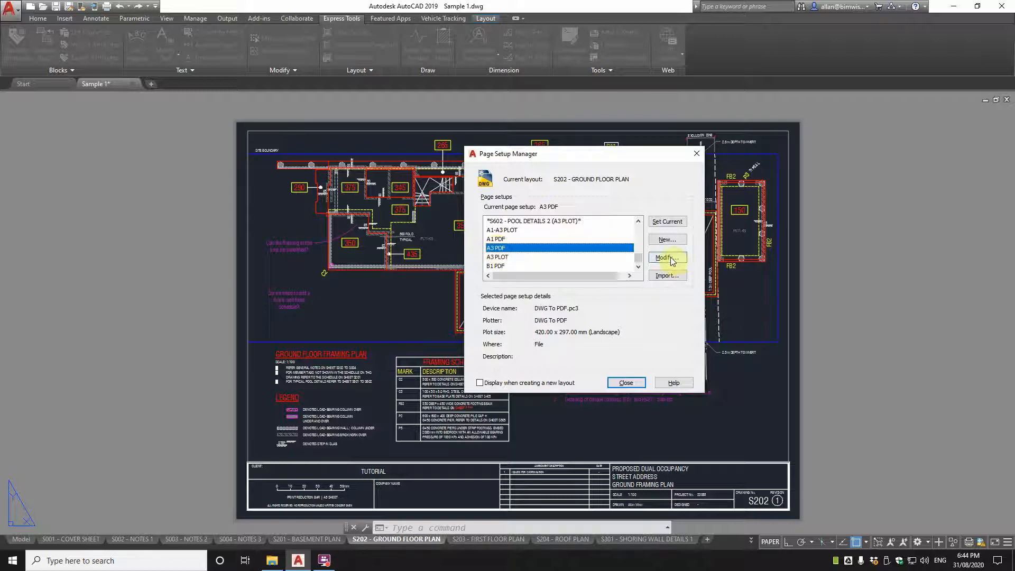
click(666, 257)
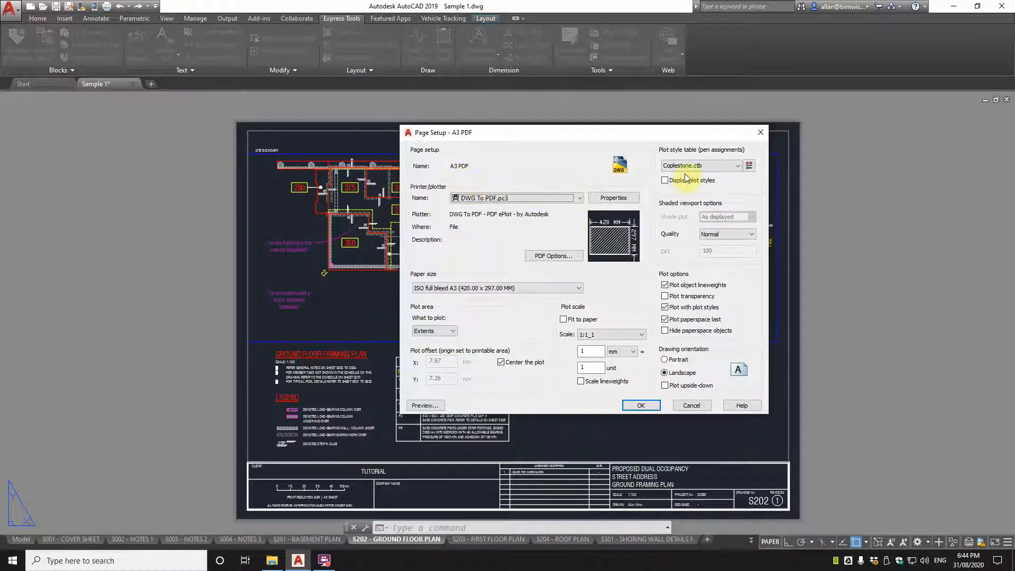
mouse_move(693, 235)
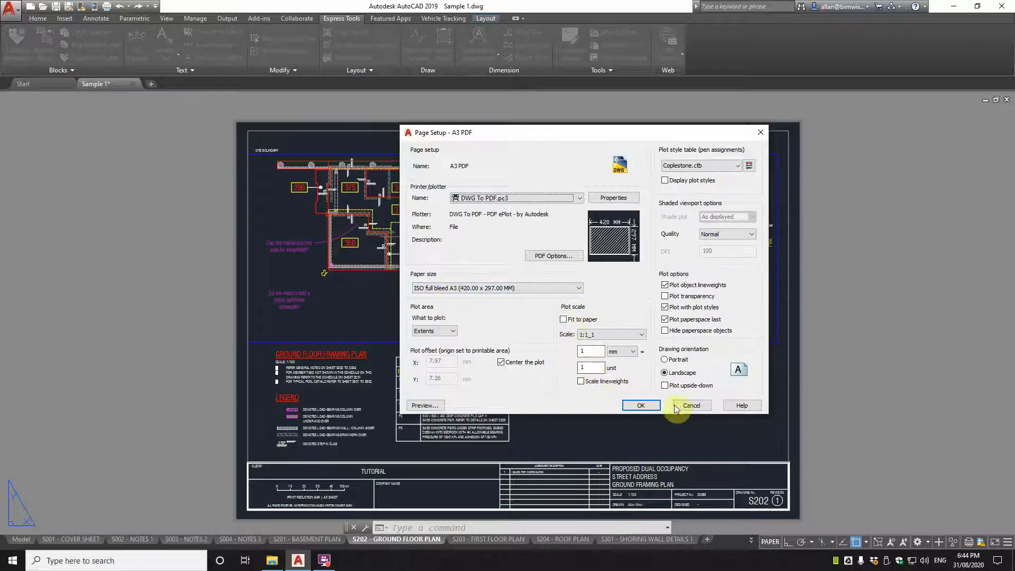
Step: Close the A3 PDF page setup without changes and launch the Chrome web browser
click(690, 405)
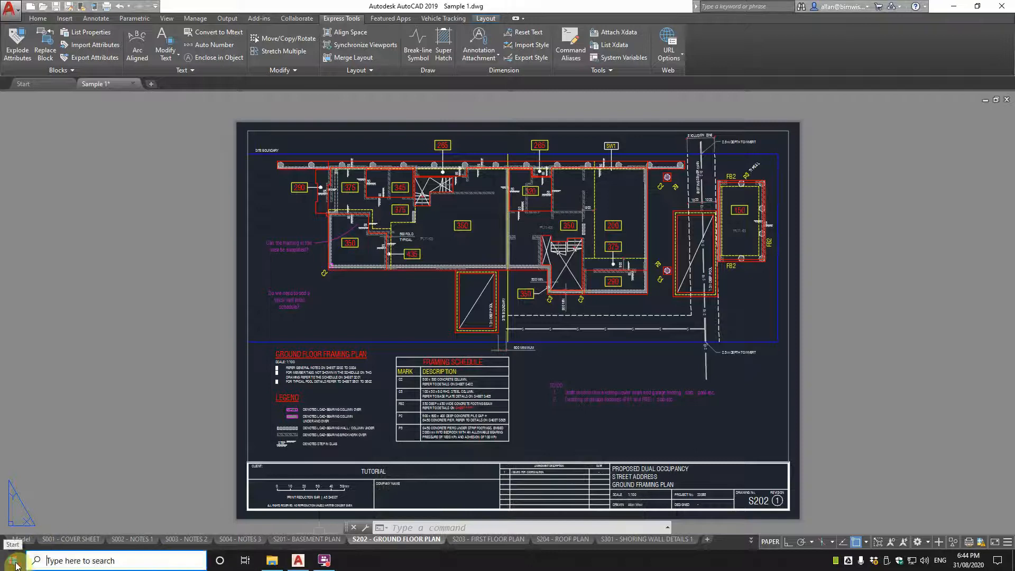
click(11, 560)
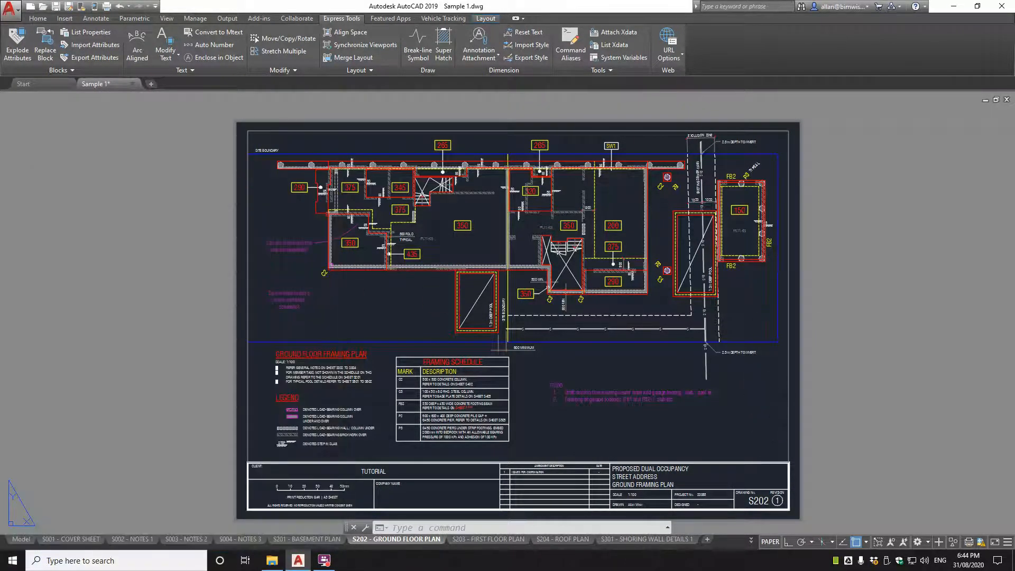
click(11, 560)
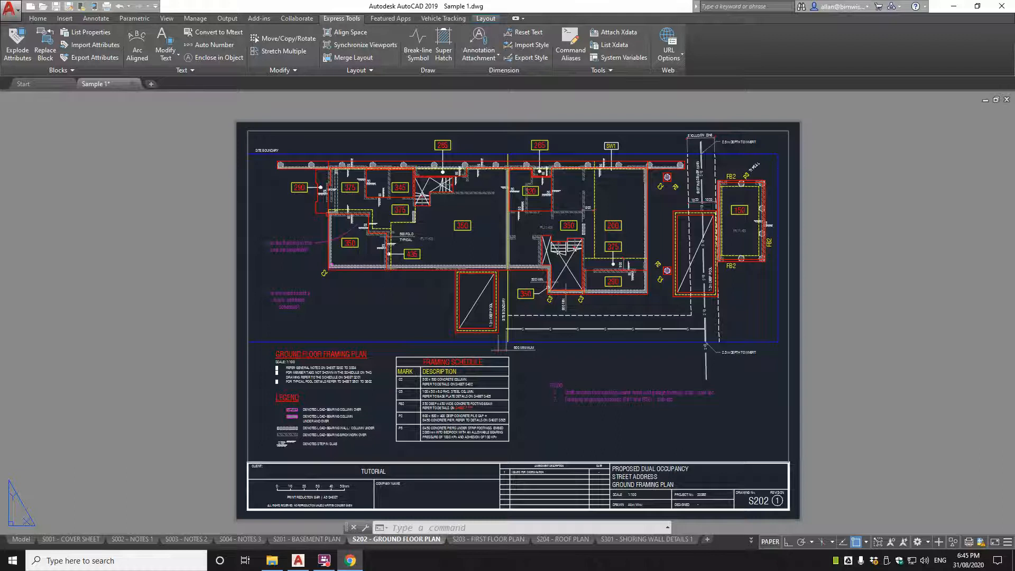
click(348, 561)
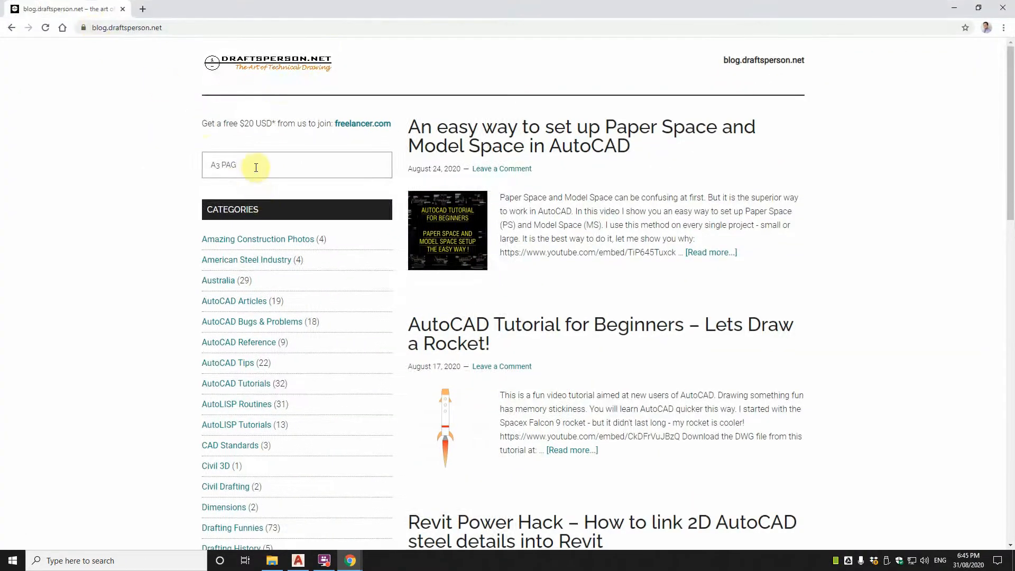
Step: Search the blog for cut sheet sizes and open Standard Paper Sizes at the metric ISO table
text(CUT SHEET SIZE)
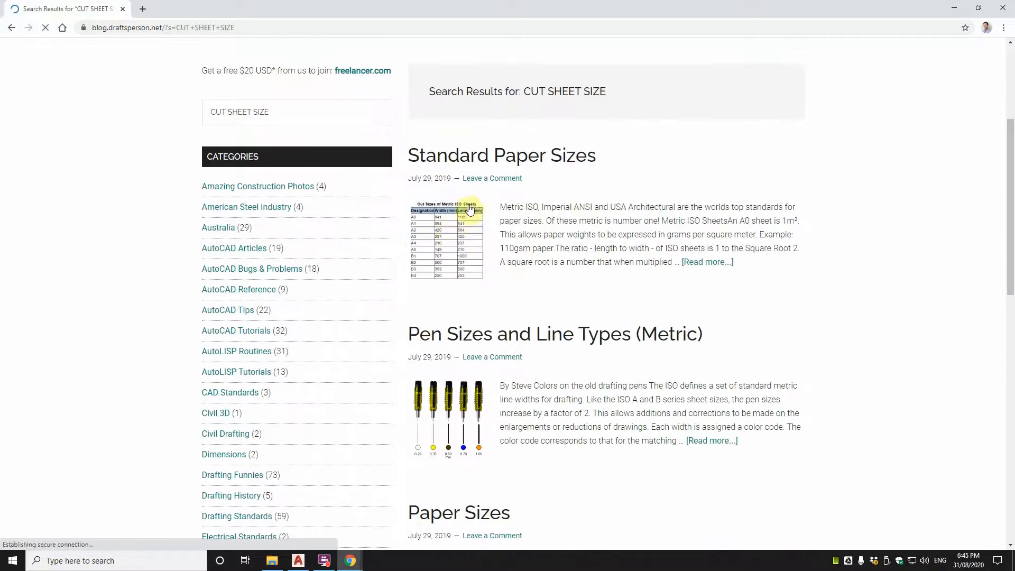
click(502, 155)
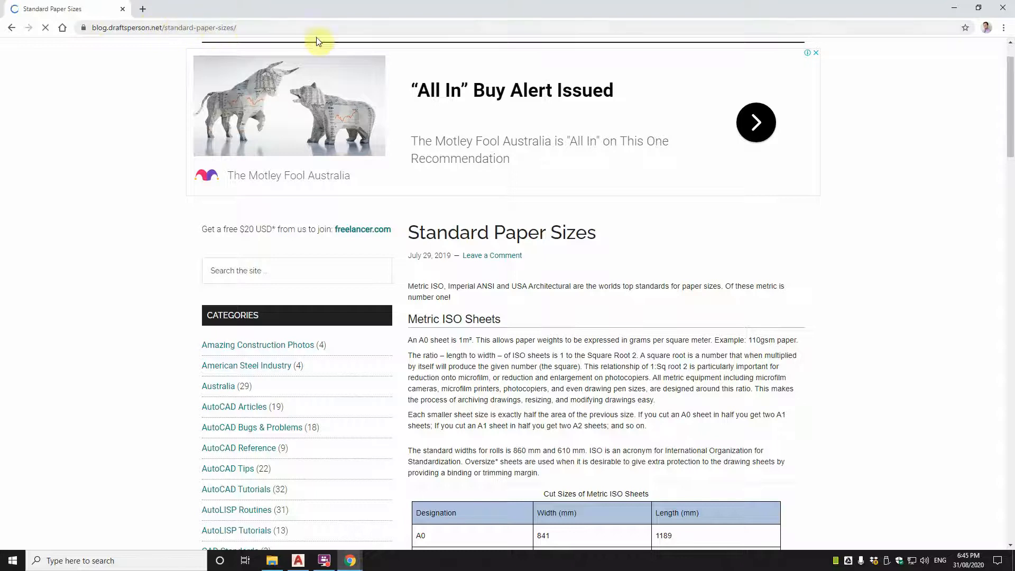
scroll(down, 3)
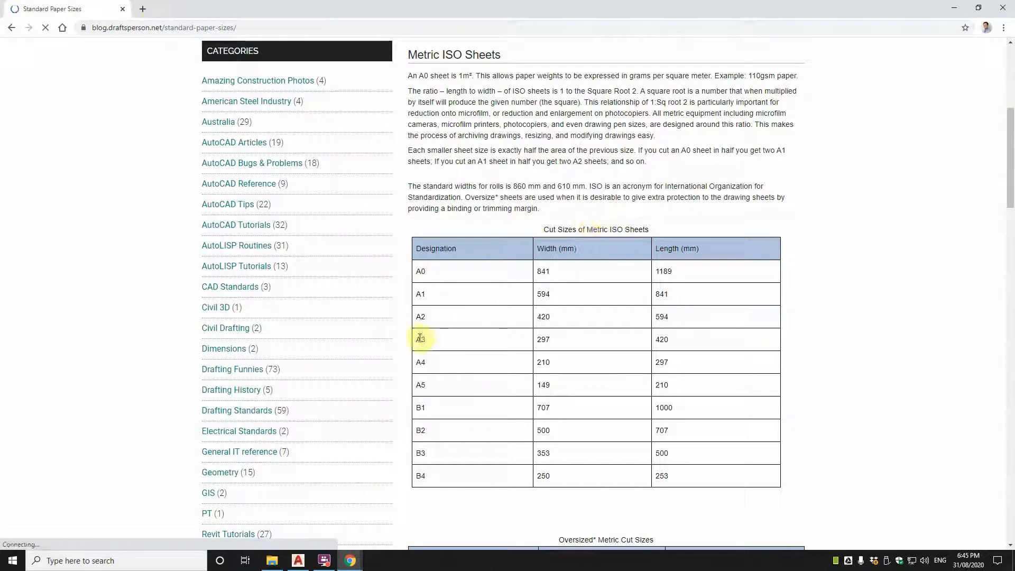
mouse_move(542, 339)
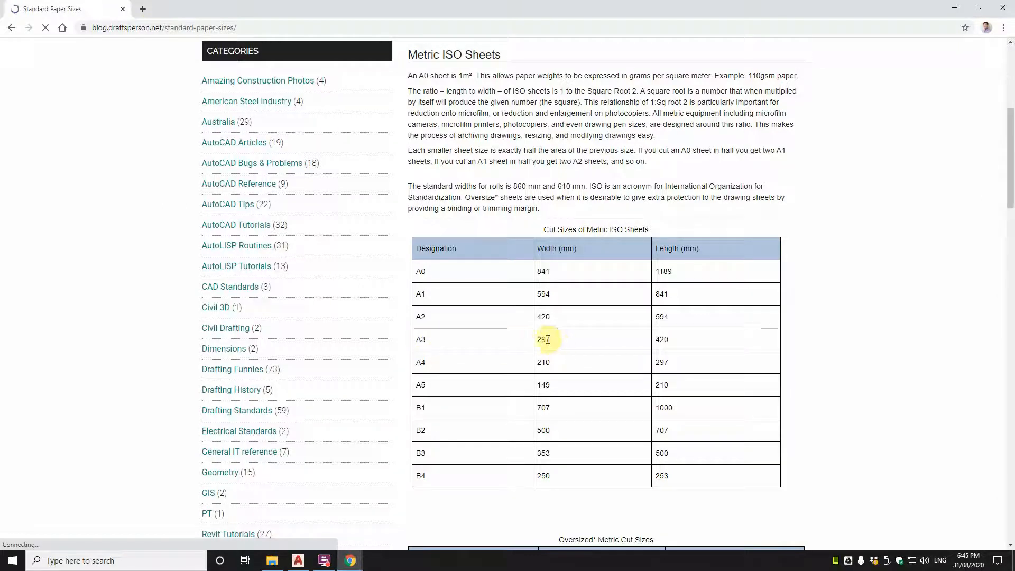
mouse_move(646, 347)
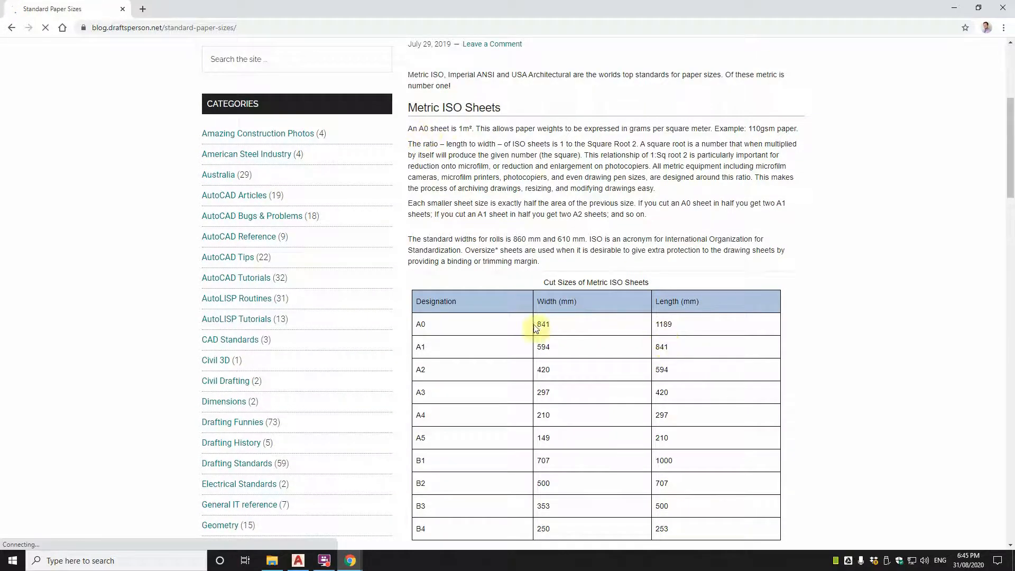
mouse_move(420, 415)
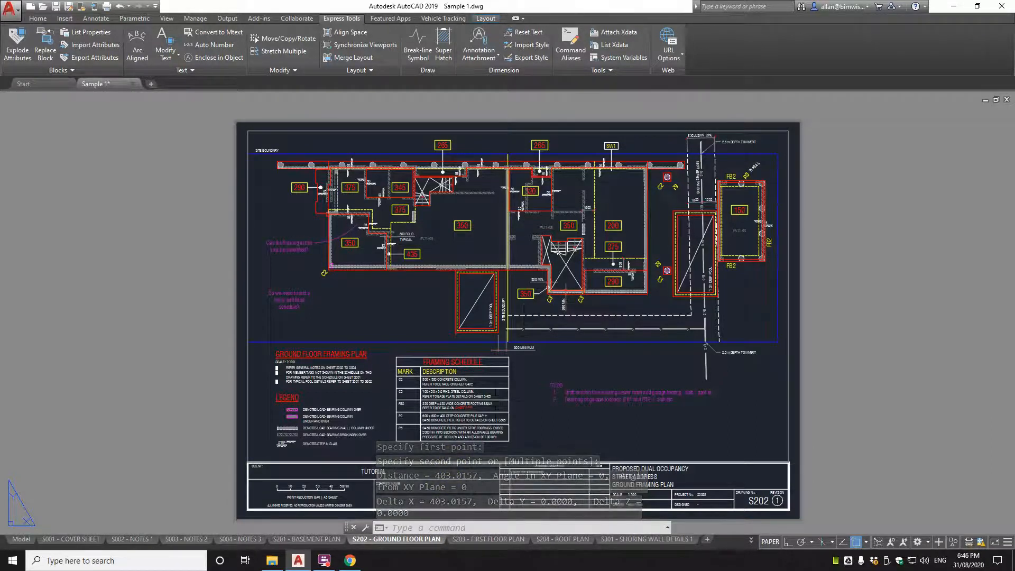
Step: End the DIST measurement across the S202 sheet, reading about 403 units
key(Escape)
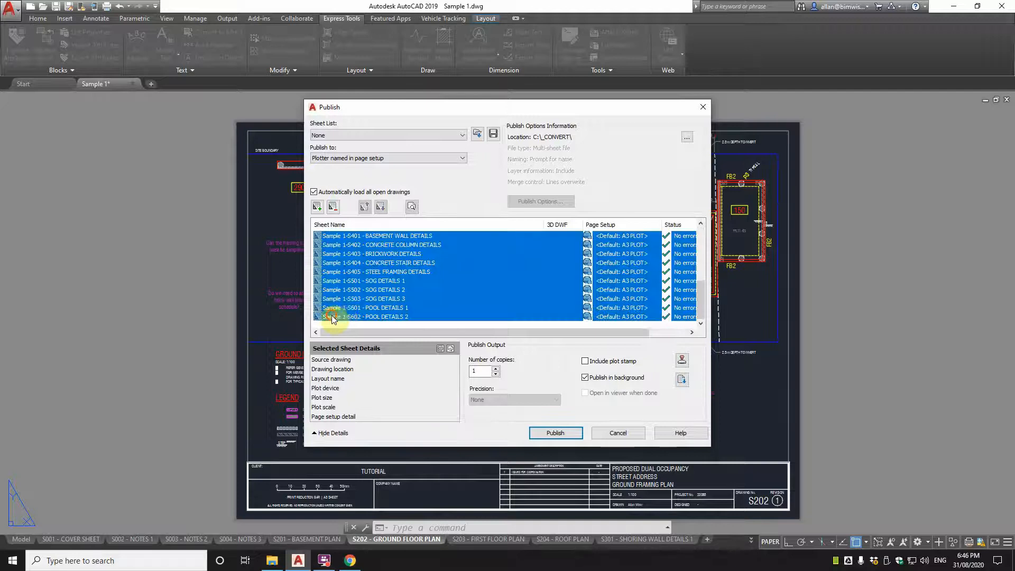
Step: Assign the A3 PDF page setup to every Sample 1 sheet and start publishing
click(666, 235)
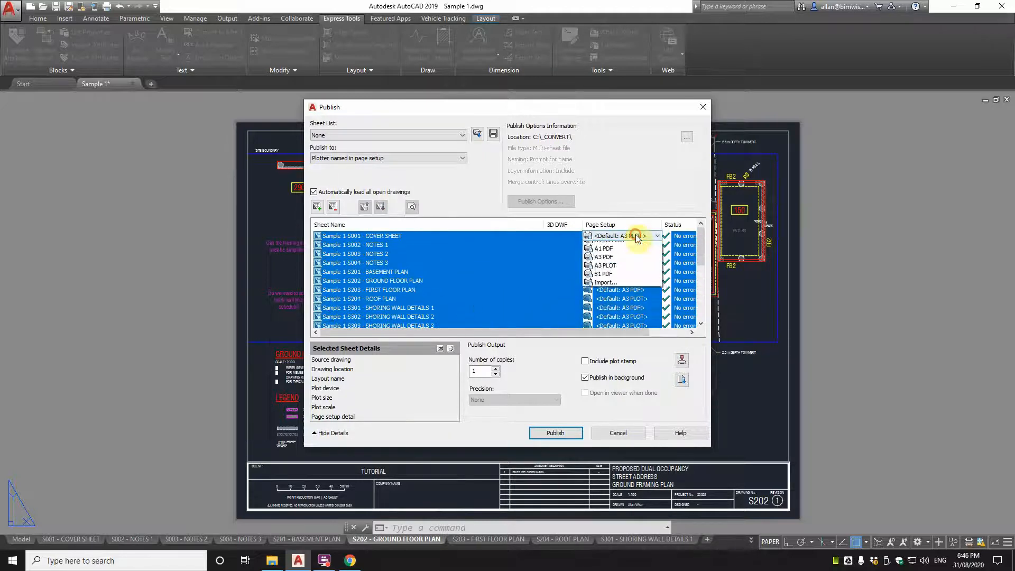
click(603, 245)
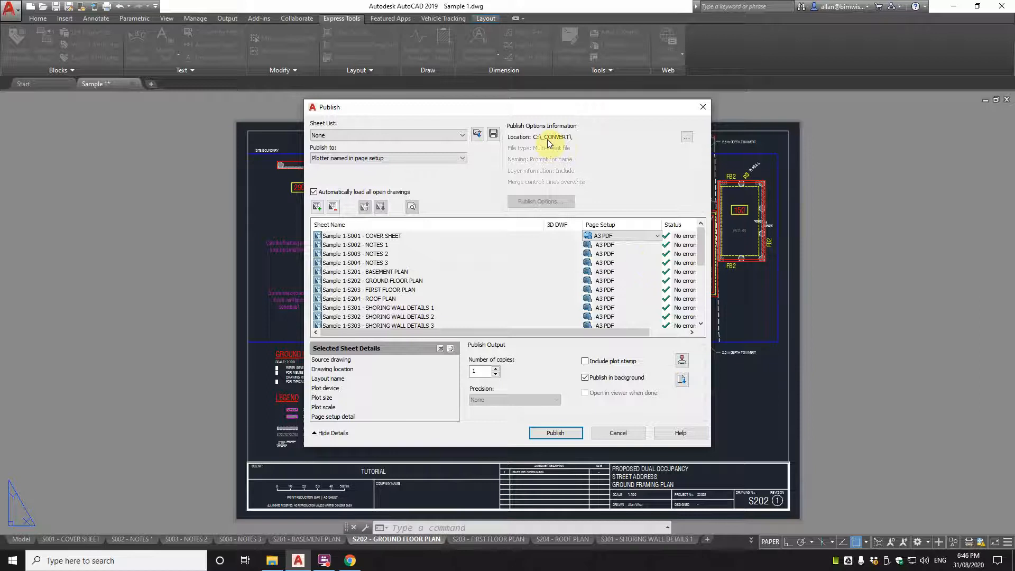
mouse_move(605, 322)
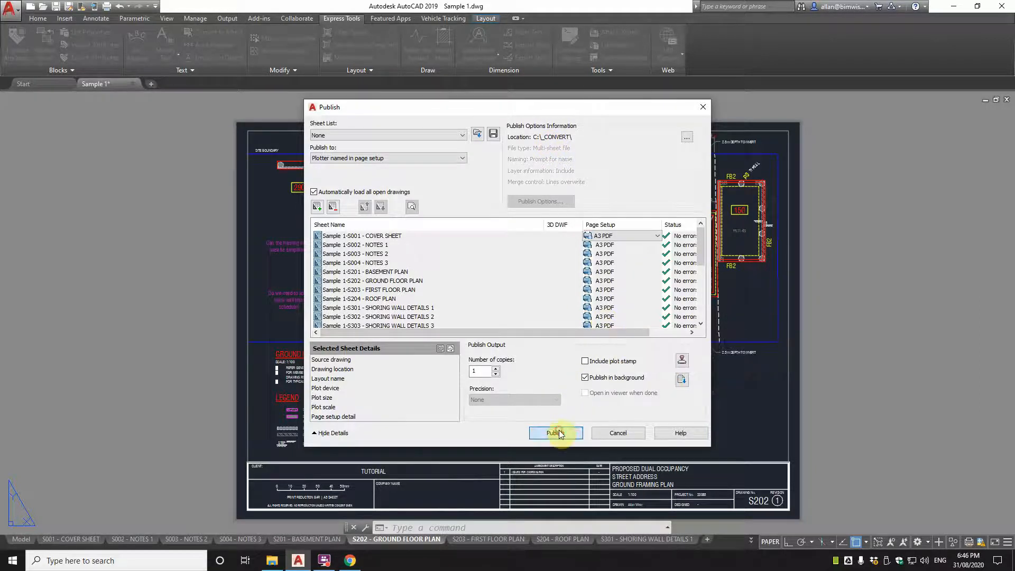
click(552, 432)
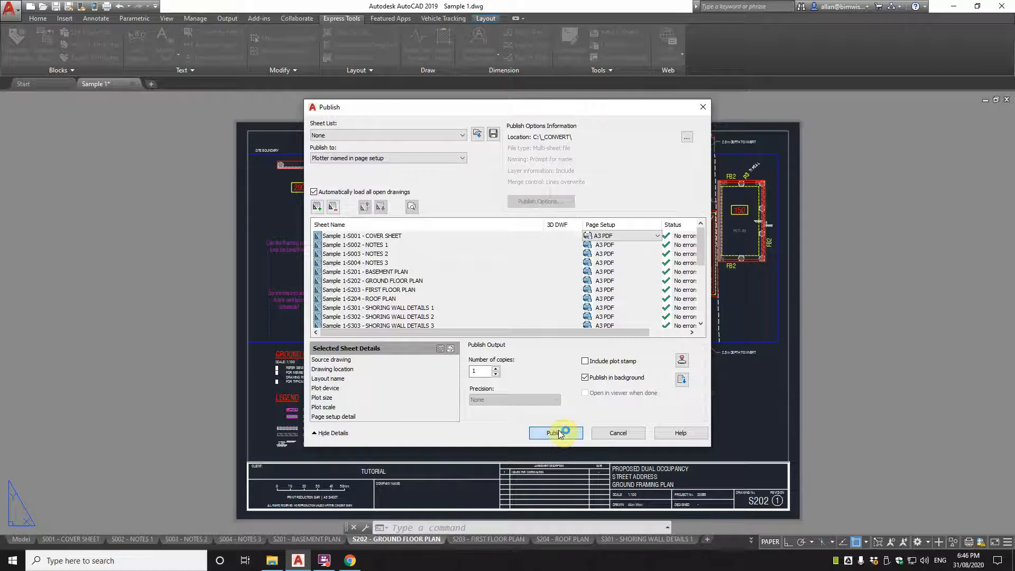
click(552, 433)
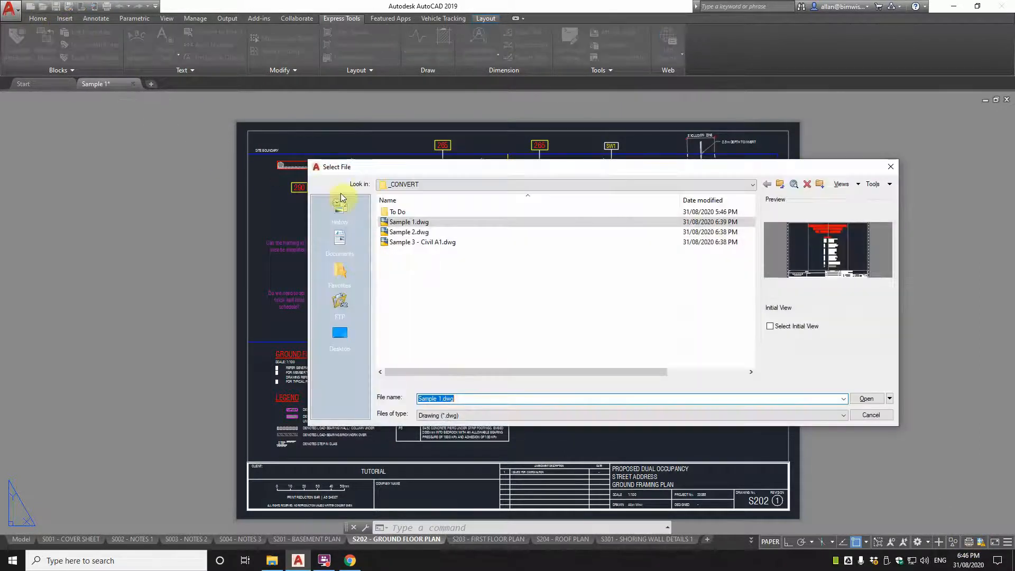
Step: Open Sample 2.dwg from the _CONVERT folder
click(408, 231)
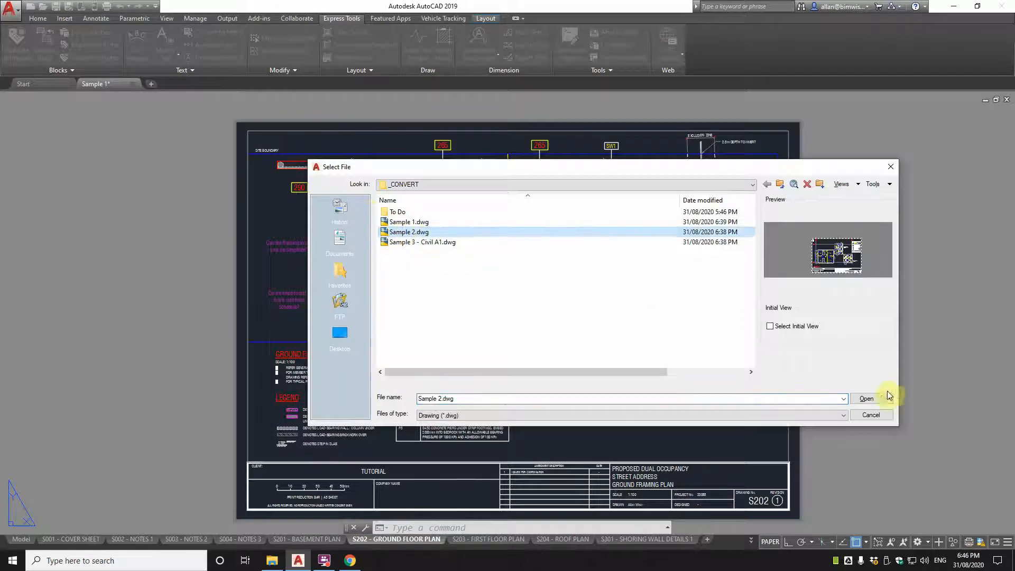
click(866, 398)
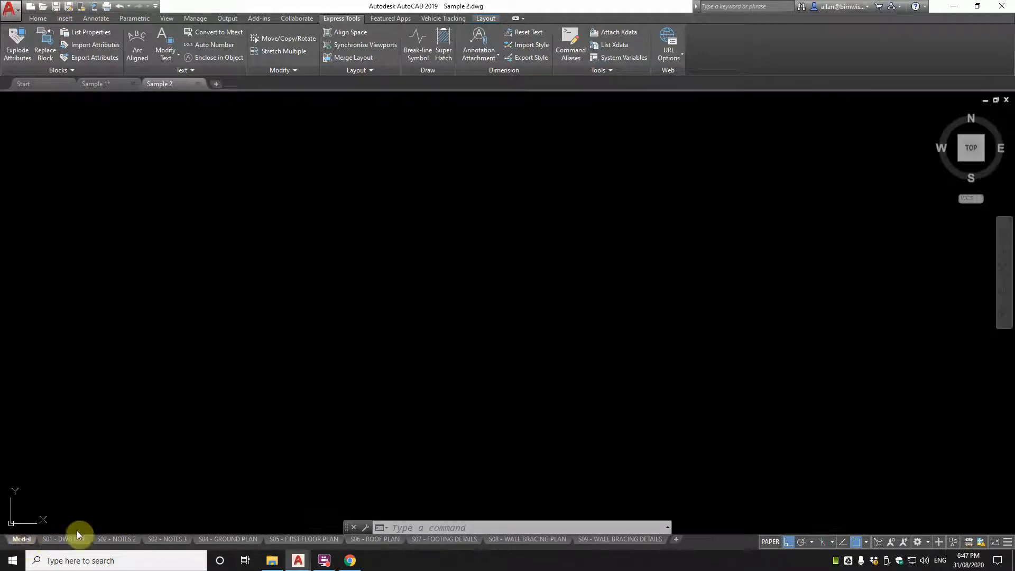
Step: Check model space, then show the S04 Ground Plan layout zoomed to extents
click(21, 540)
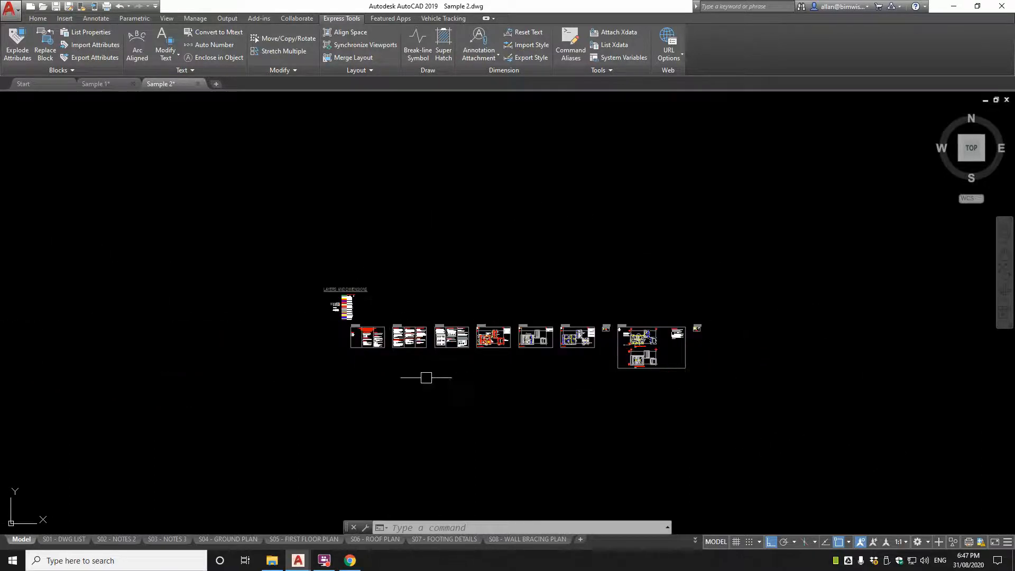
click(228, 539)
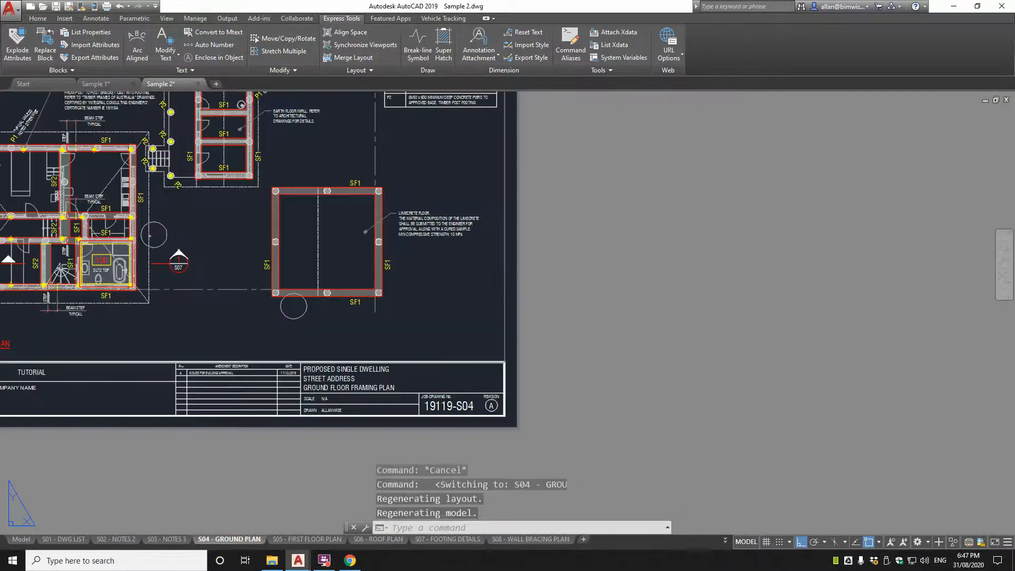
text(Z)
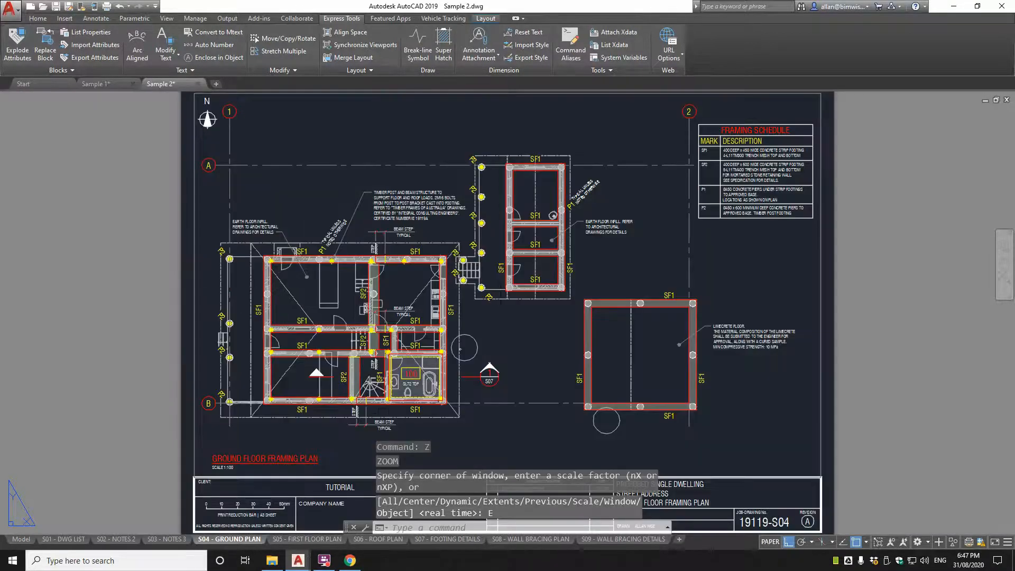
mouse_move(63, 539)
text(P)
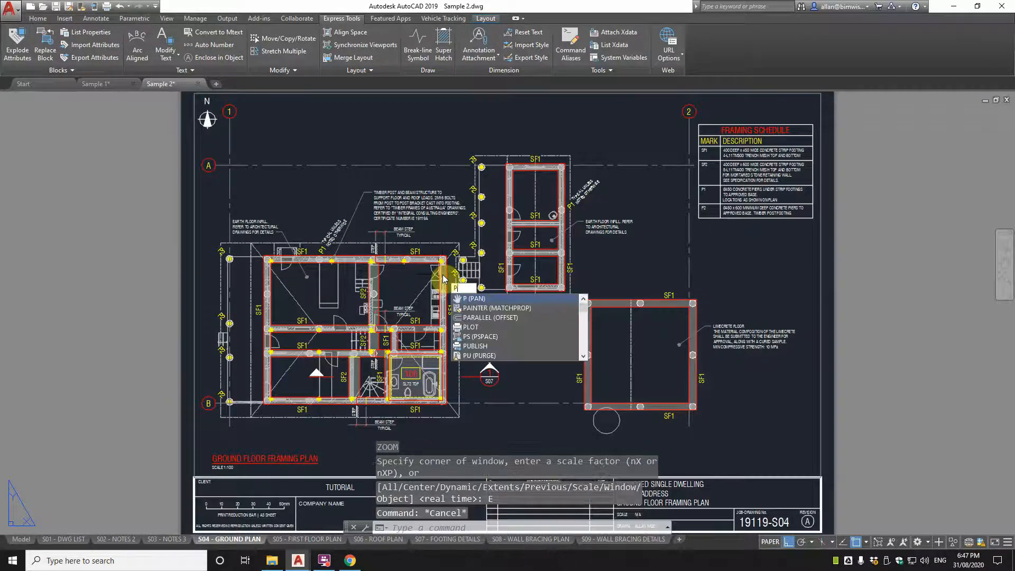
text(UHLI)
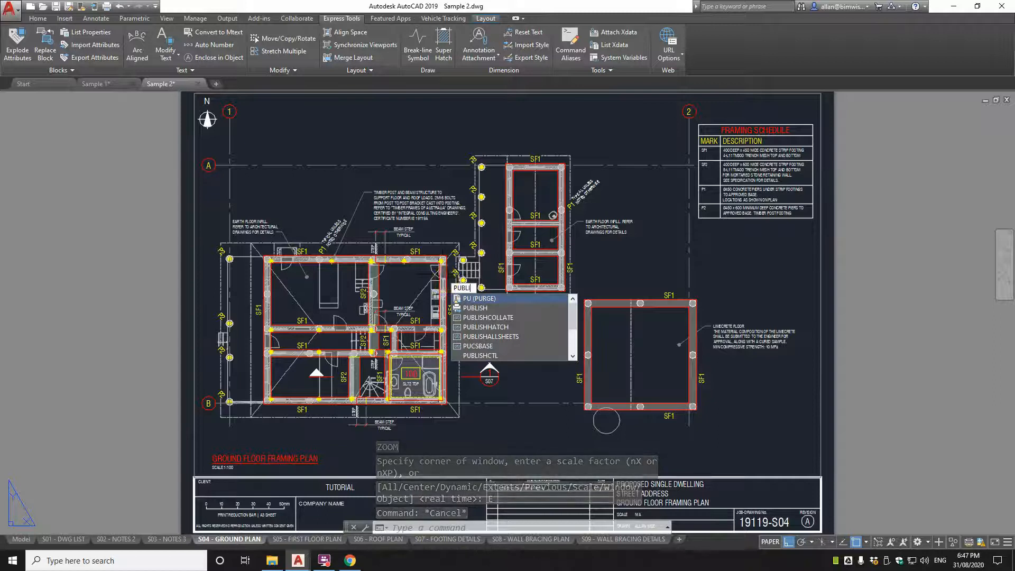
Step: Run PUBLISH to add Sample 2's sheets, then pick Sample 3 - Civil A1.dwg from _CONVERT
click(475, 308)
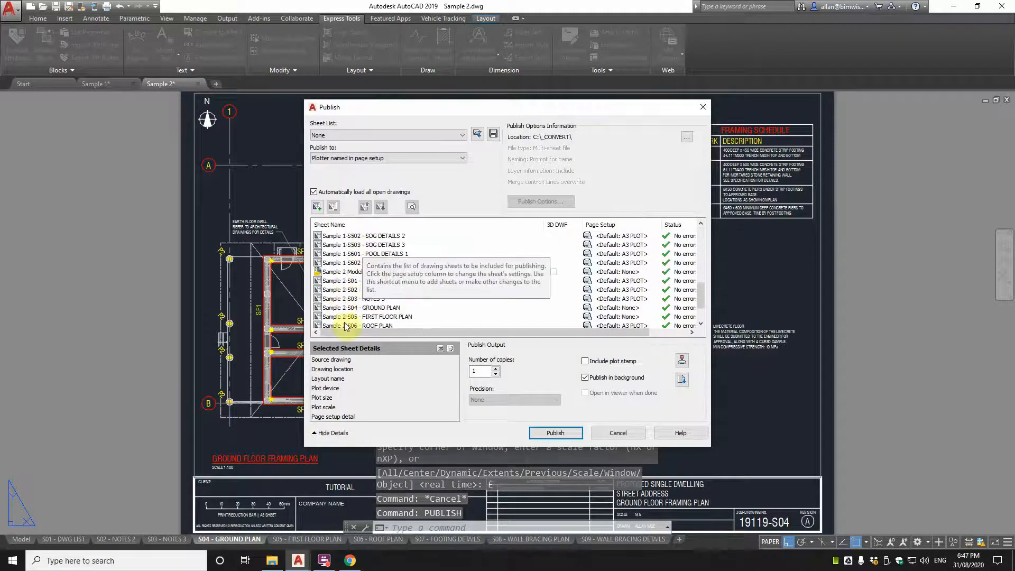
click(616, 433)
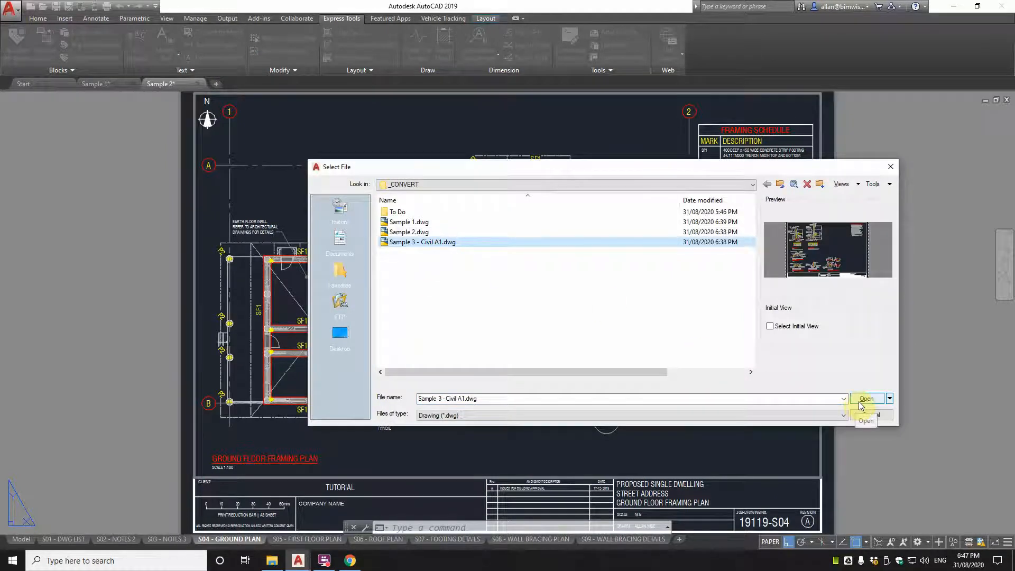
Step: Open Sample 3 - Civil A1.dwg from _CONVERT, keeping proxy graphics shown
click(866, 399)
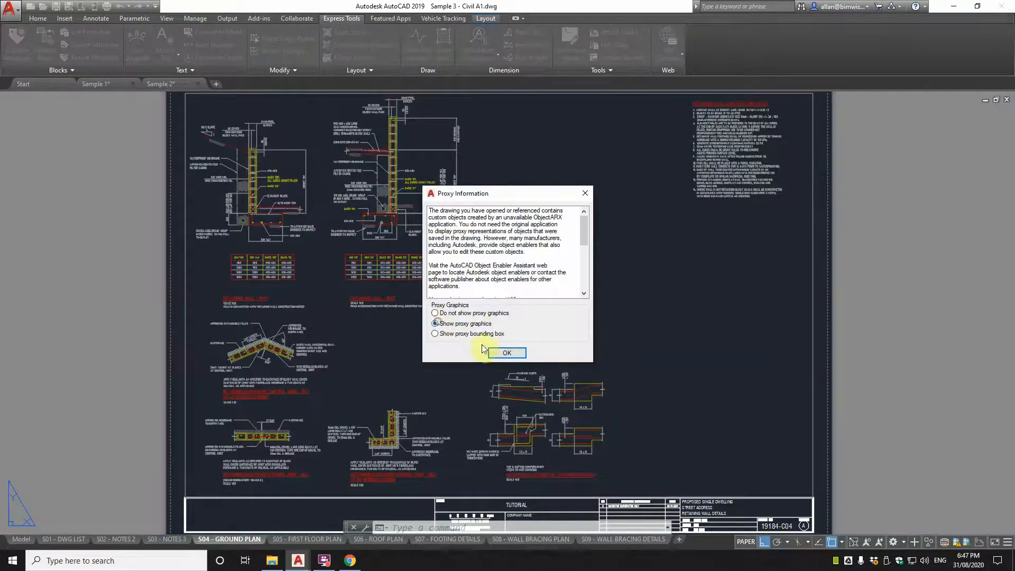
click(507, 352)
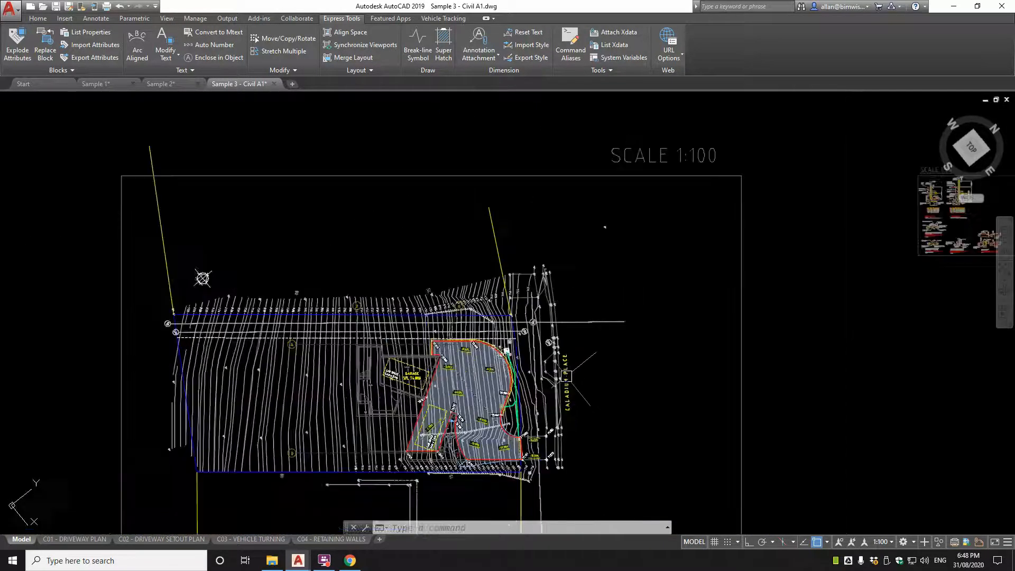
Step: Review the C02 and C01 layouts and the model space details, ending on C02
scroll(down, 3)
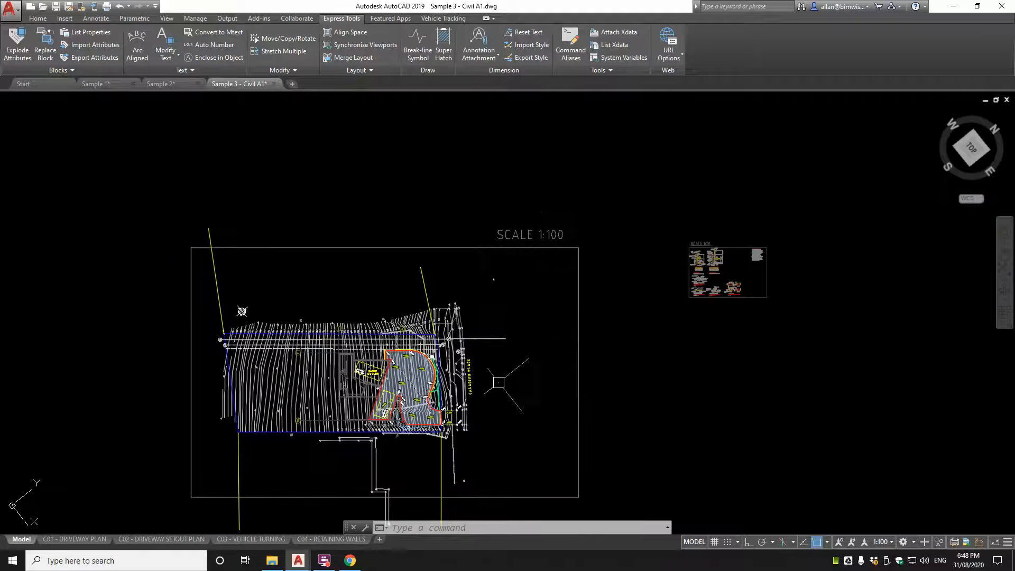
click(162, 539)
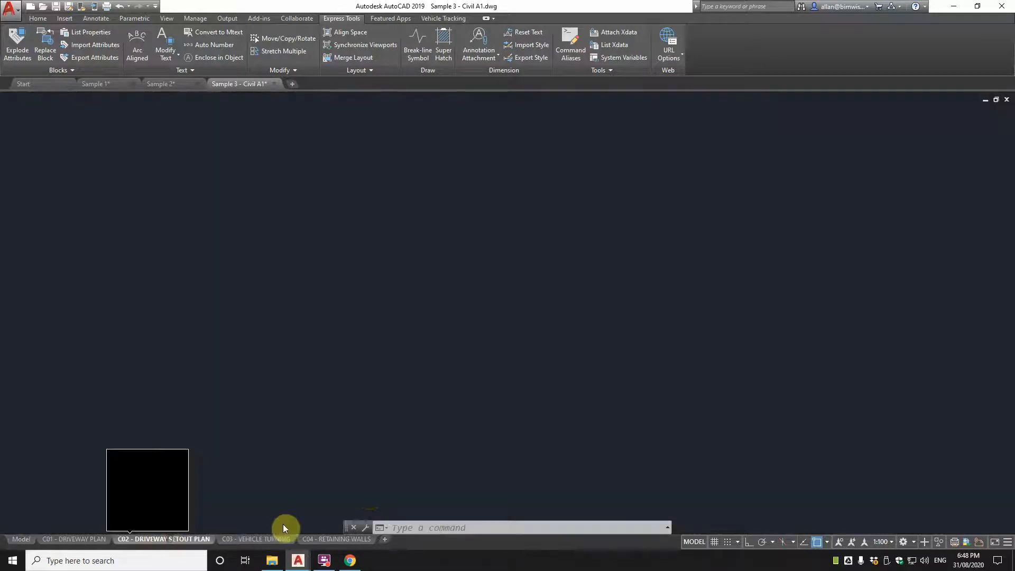
click(164, 538)
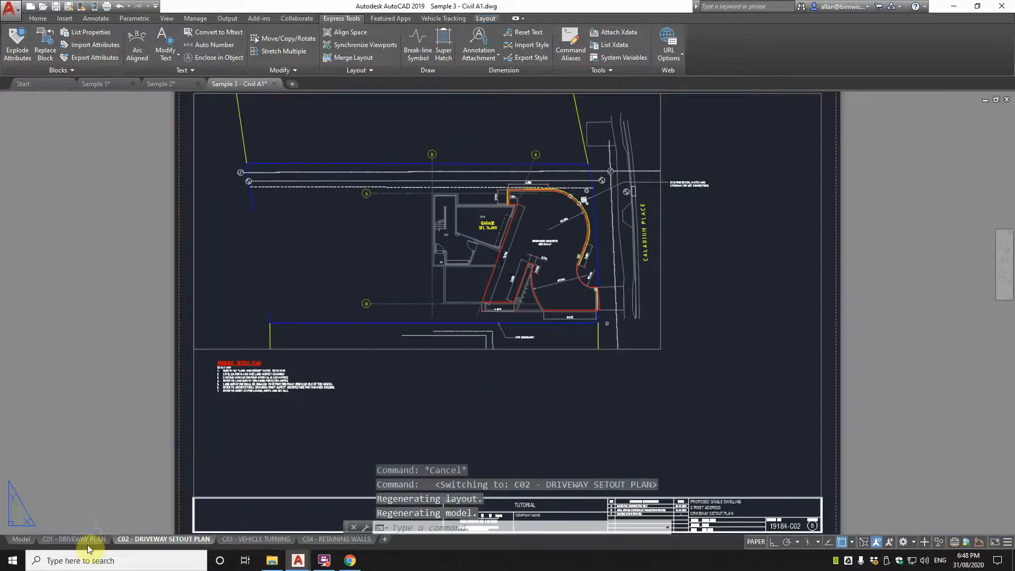
click(72, 540)
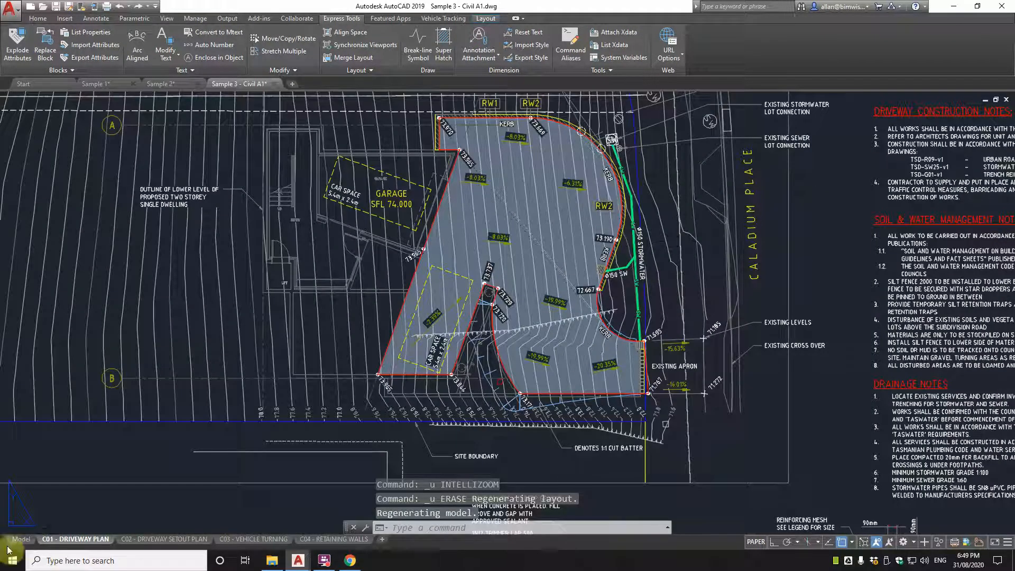
click(21, 538)
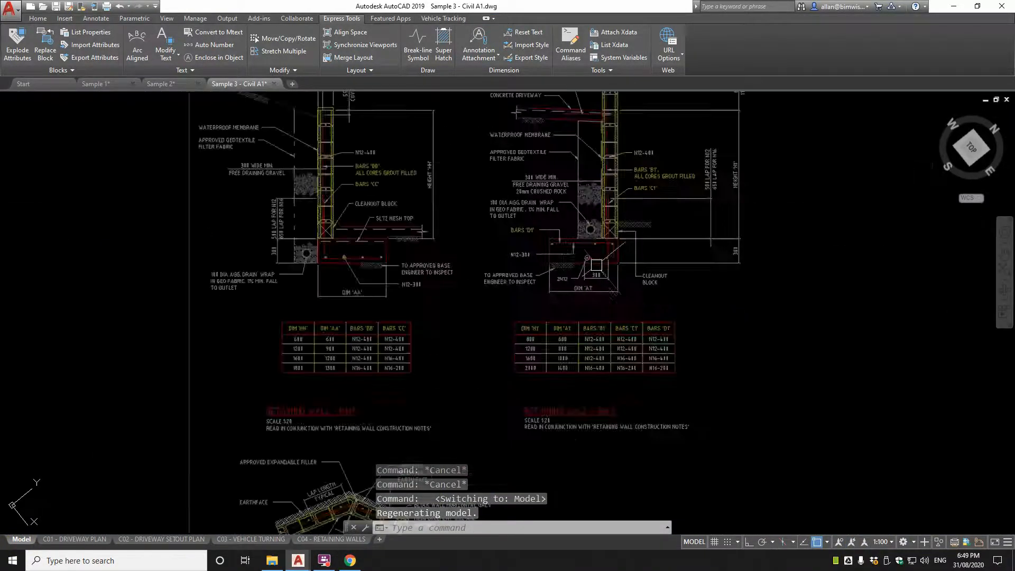
scroll(down, 3)
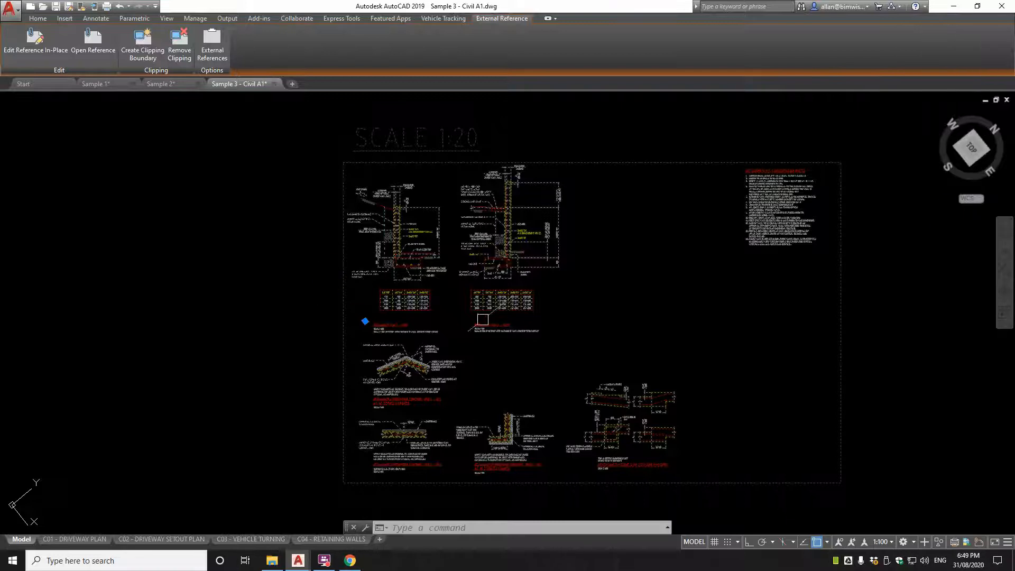
mouse_move(595, 314)
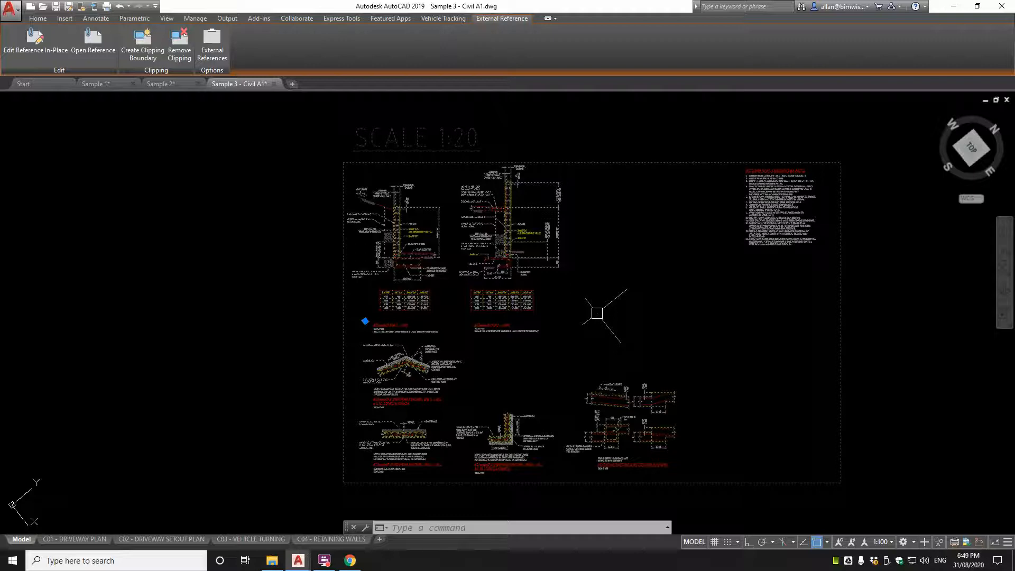
mouse_move(184, 514)
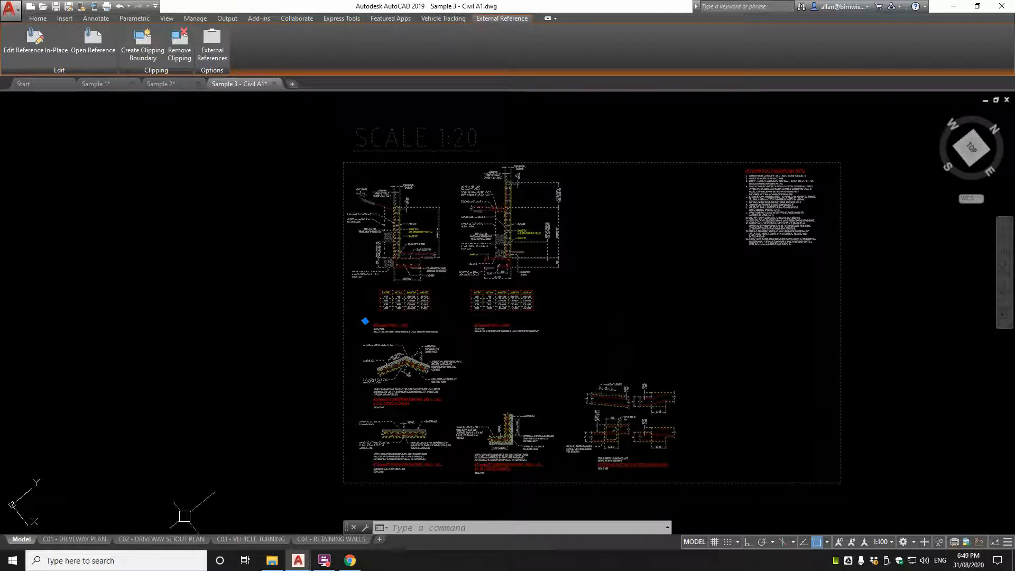
click(161, 539)
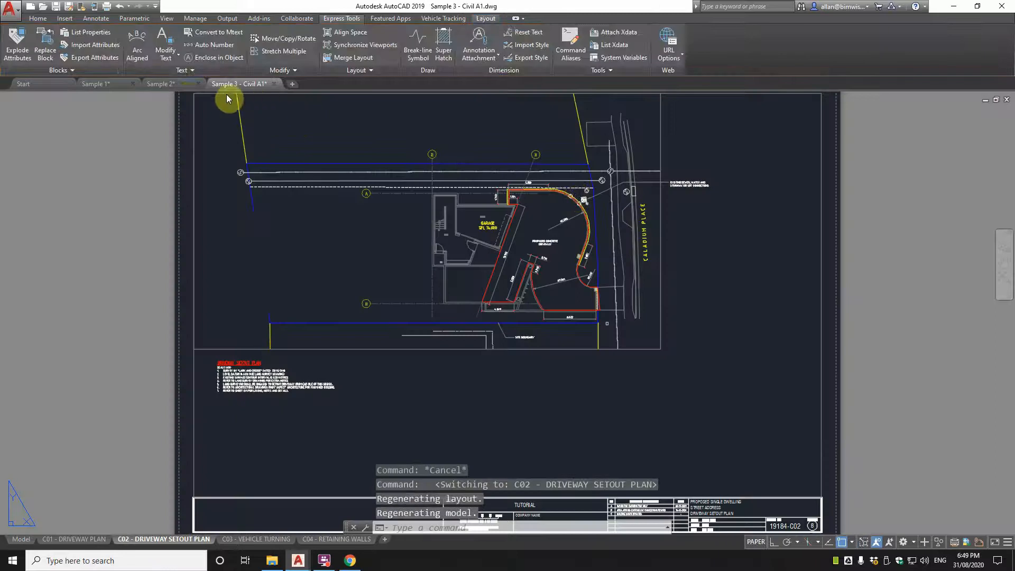
Step: Remove the Sample 1, Sample 2 and Sample 3 Model entries from the publish list
click(484, 253)
text(PUBLISH)
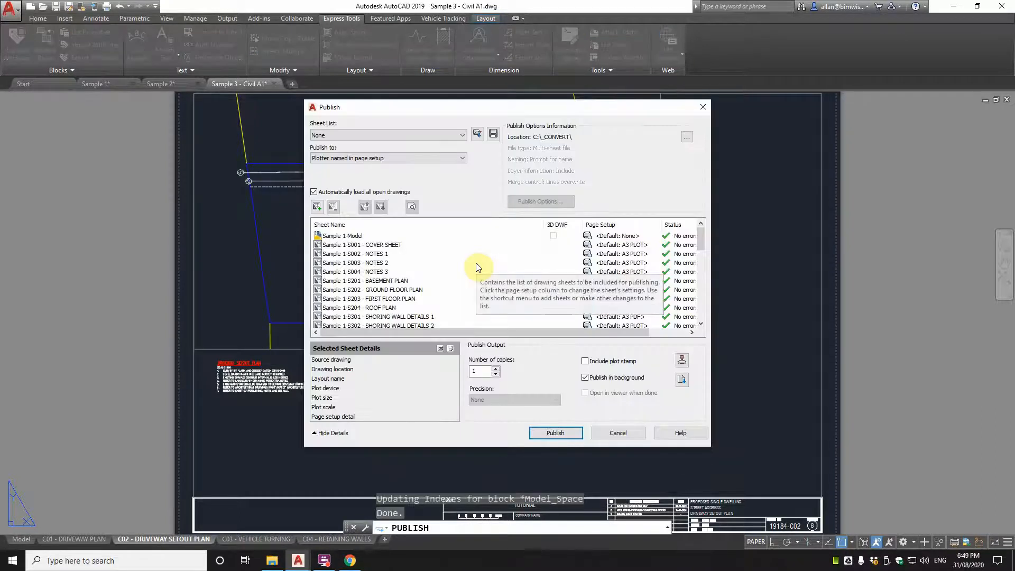
mouse_move(317, 205)
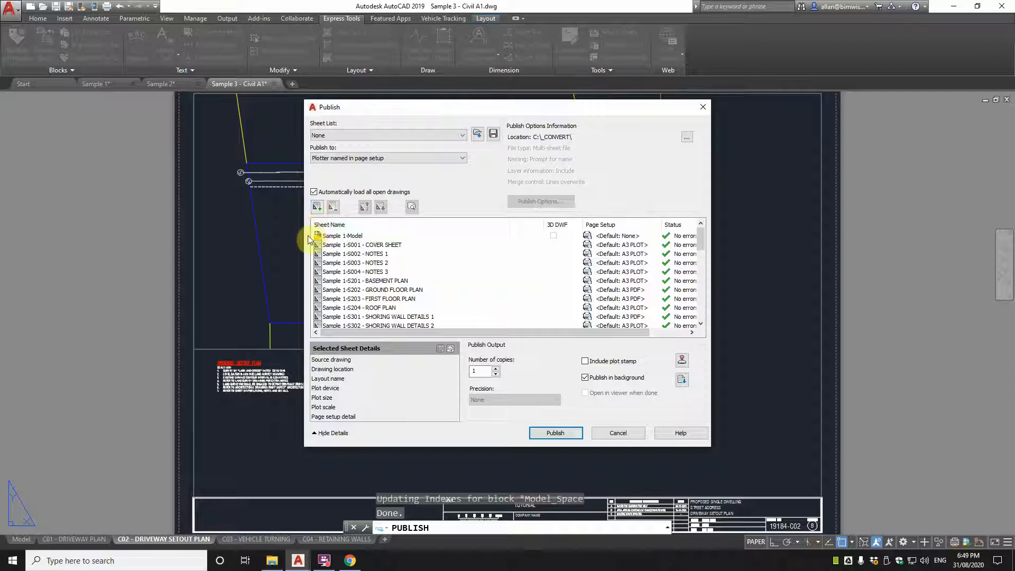
click(343, 234)
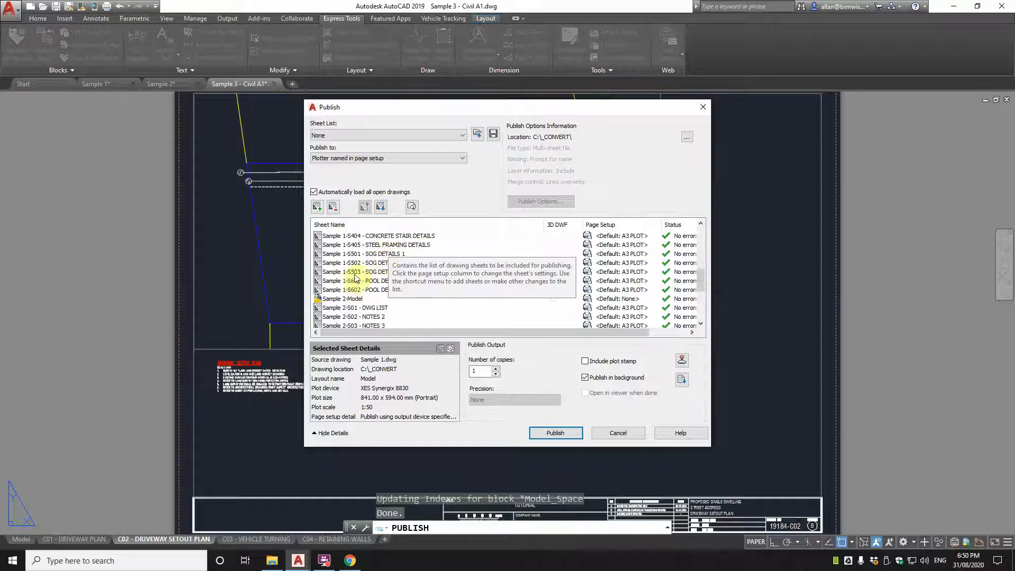
click(367, 289)
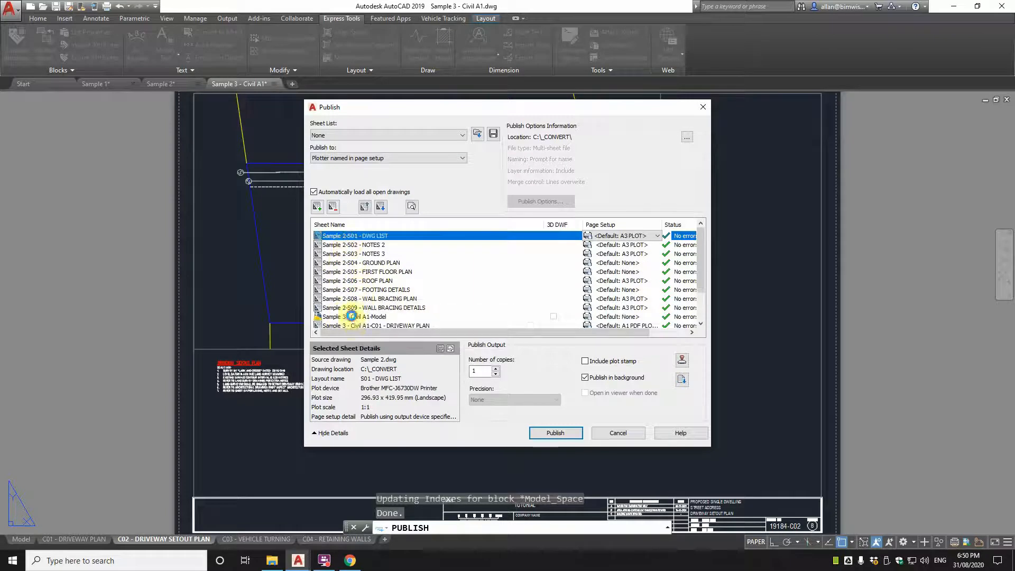
click(363, 317)
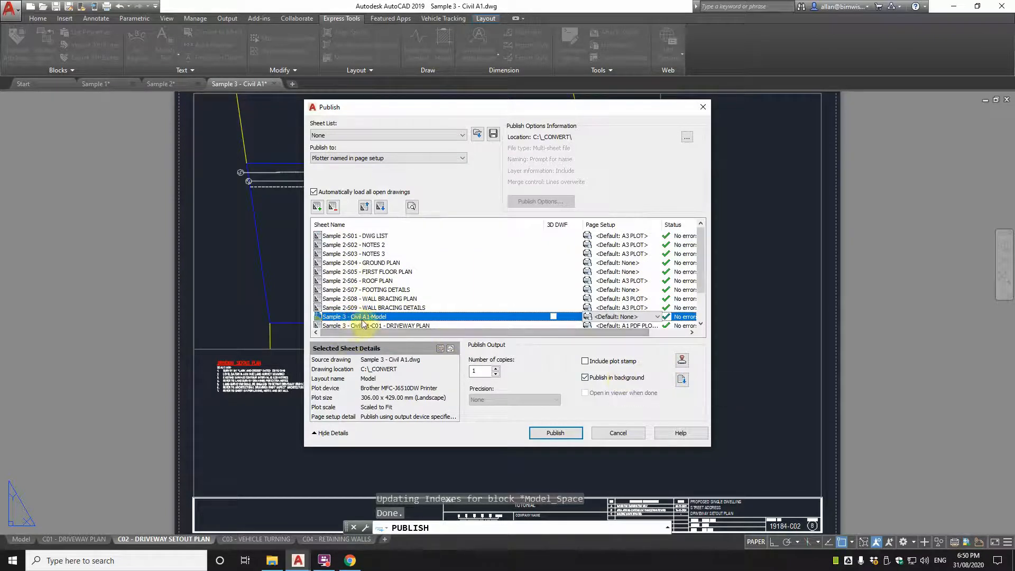
click(376, 316)
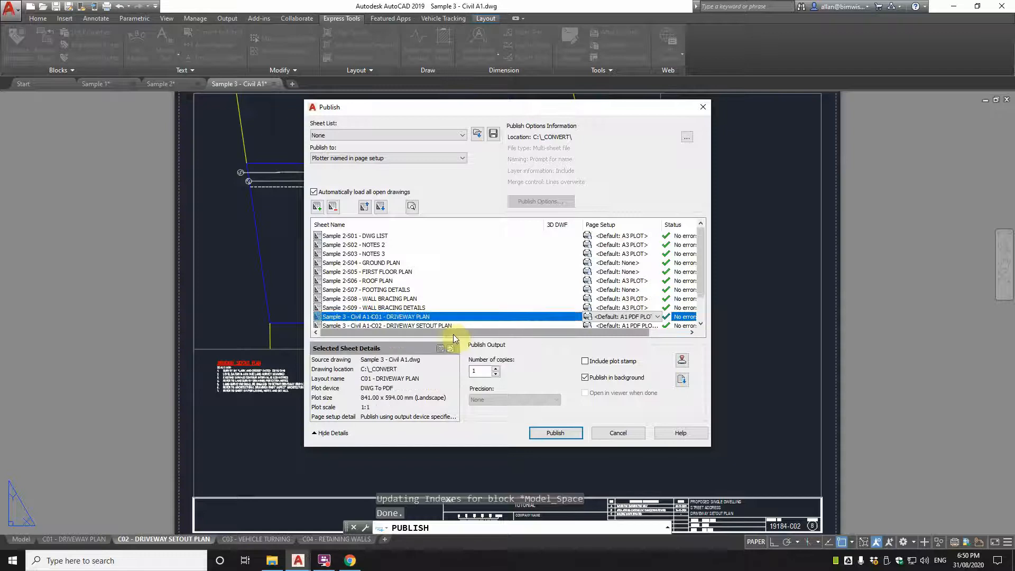
mouse_move(453, 337)
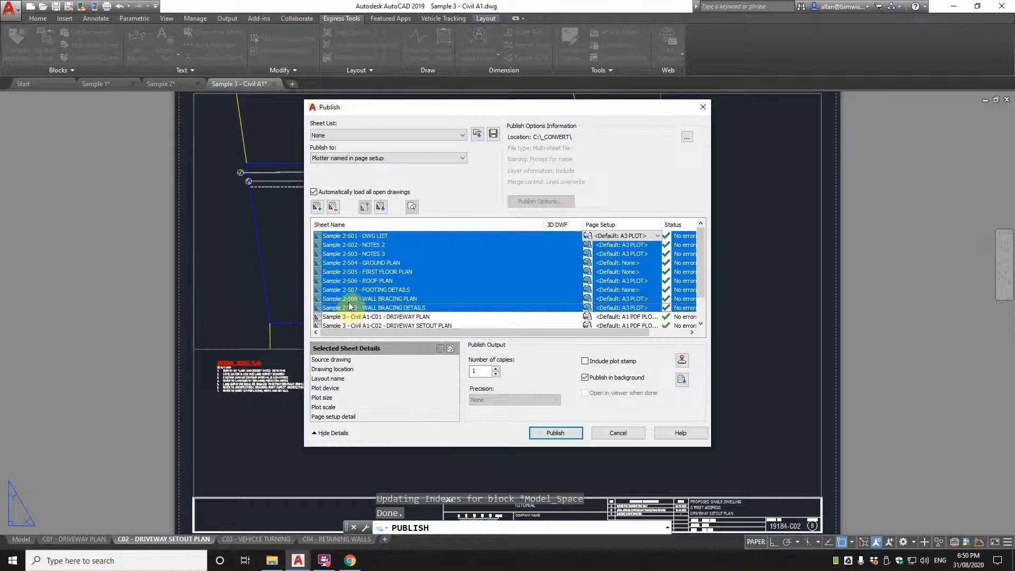
mouse_move(369, 308)
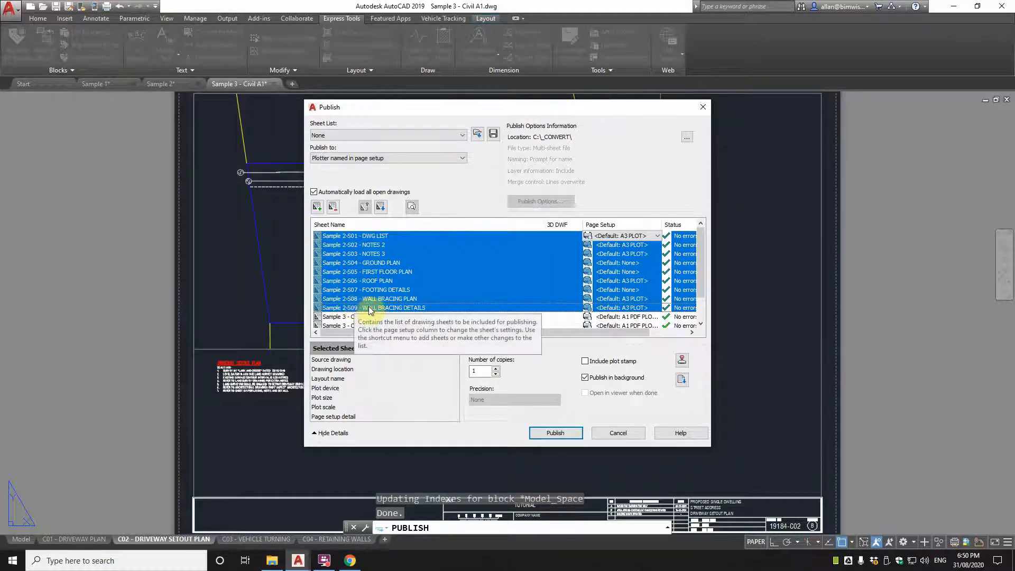
mouse_move(429, 305)
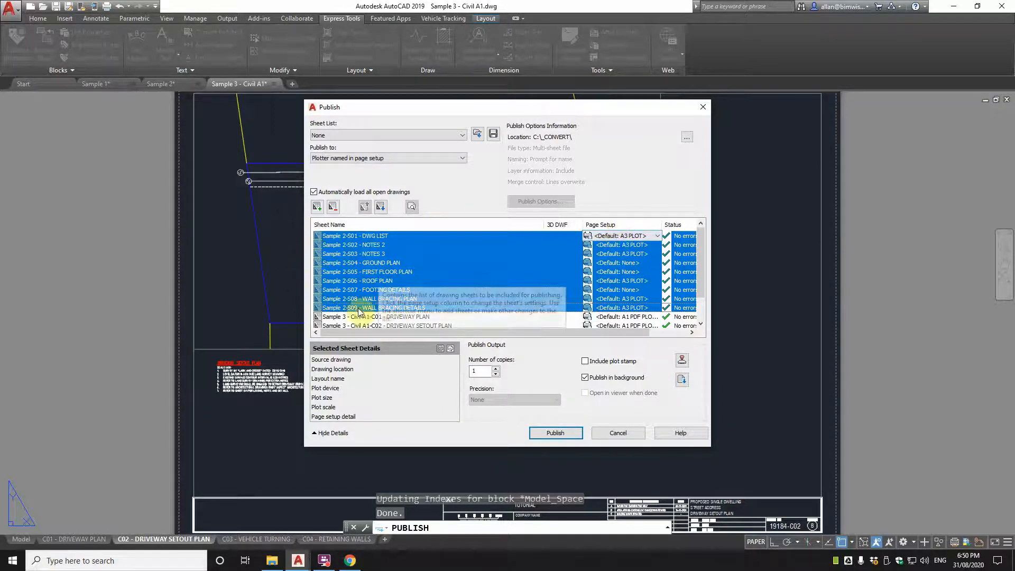
Step: Import the A3 PDF page setup from Sample 1.dwg for the Sample 2 sheets
click(657, 245)
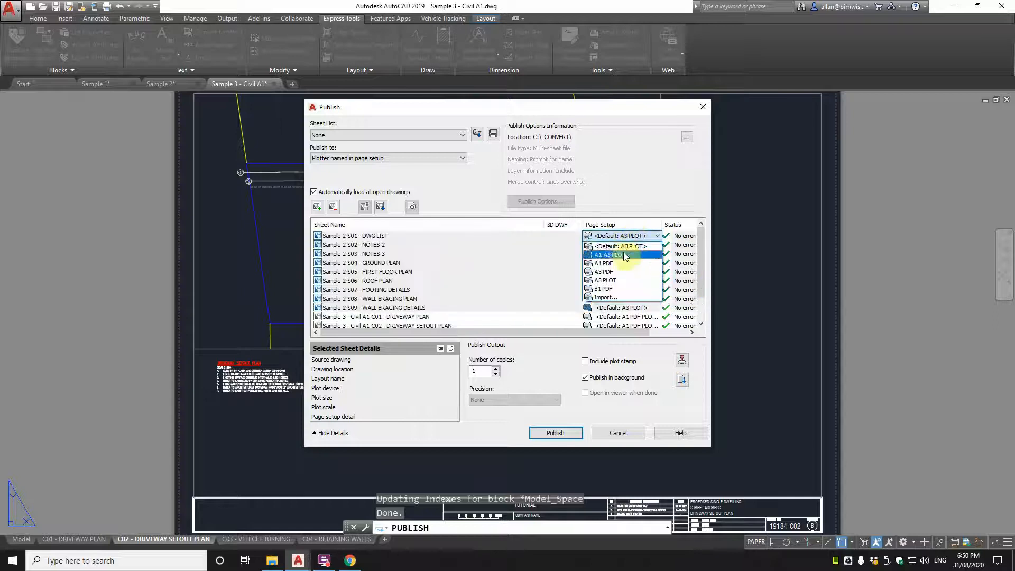
click(604, 296)
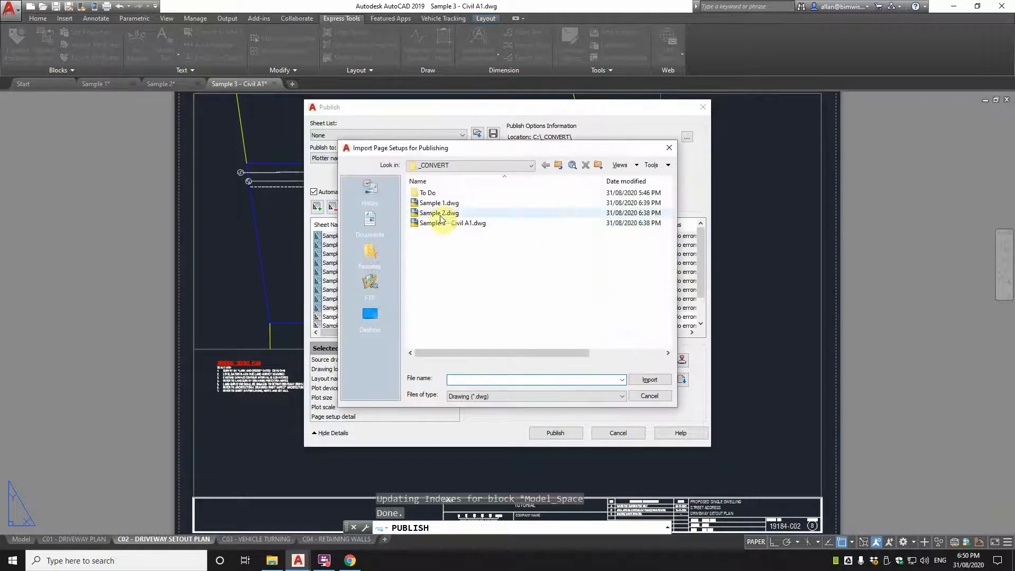
click(438, 203)
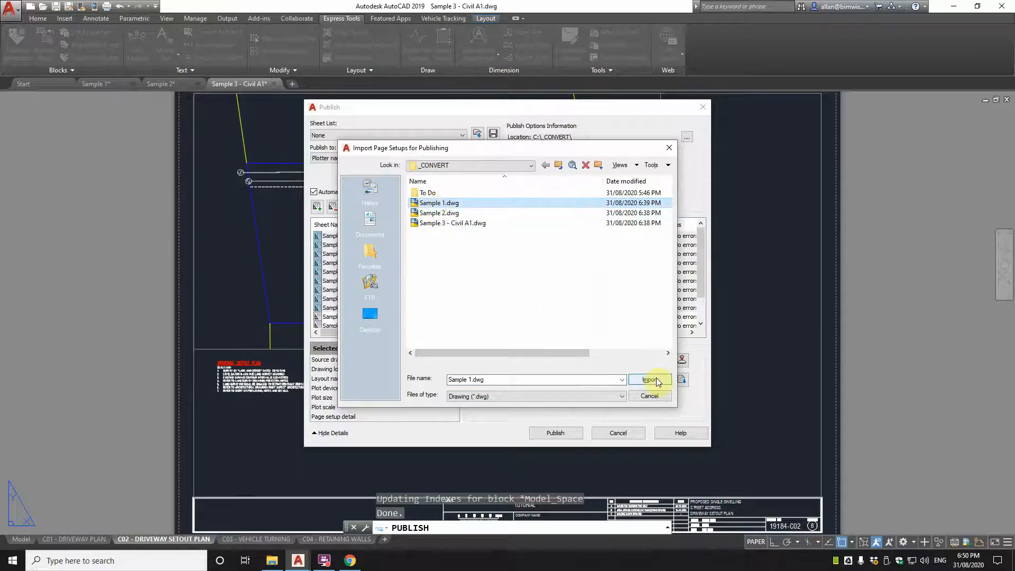
click(649, 380)
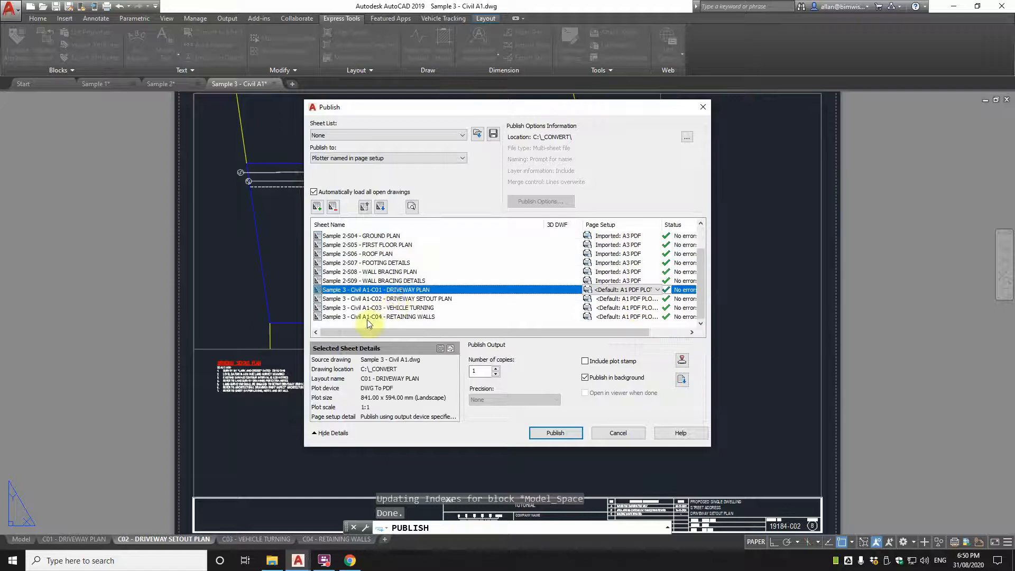
Step: Assign the A1 PDF PLOT page setup to sheets C01–C04 and start publishing
click(378, 317)
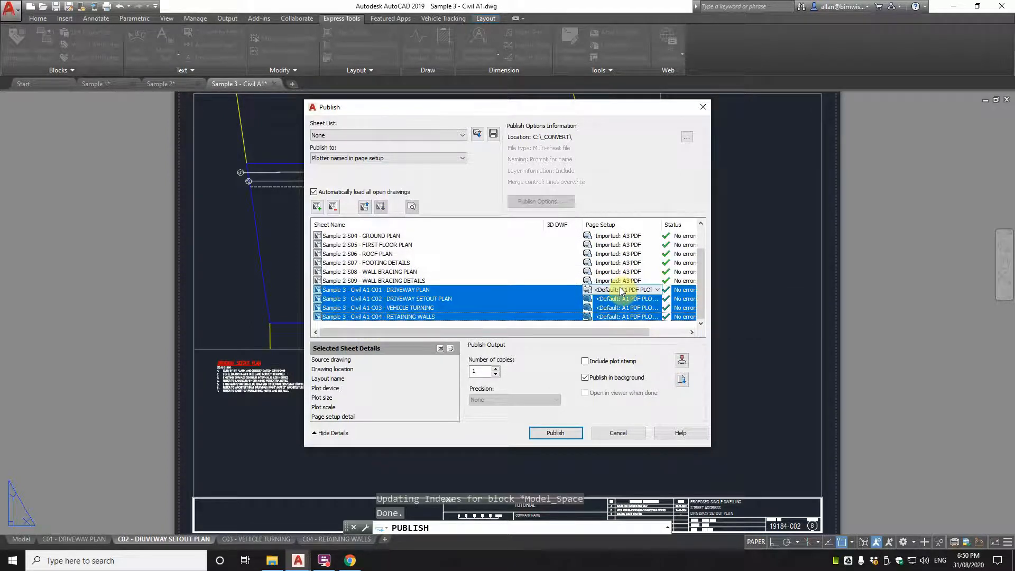
click(658, 289)
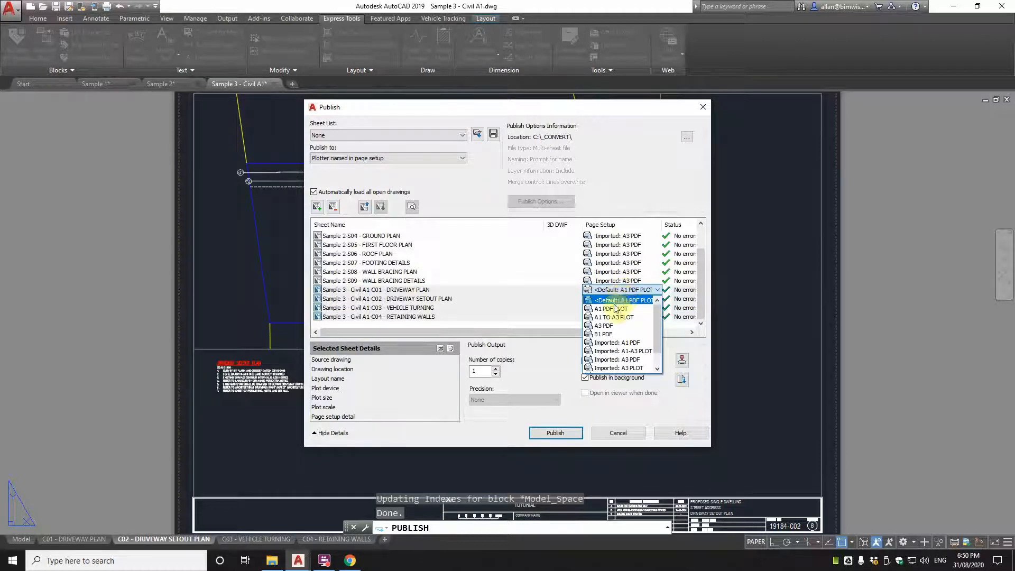
click(606, 308)
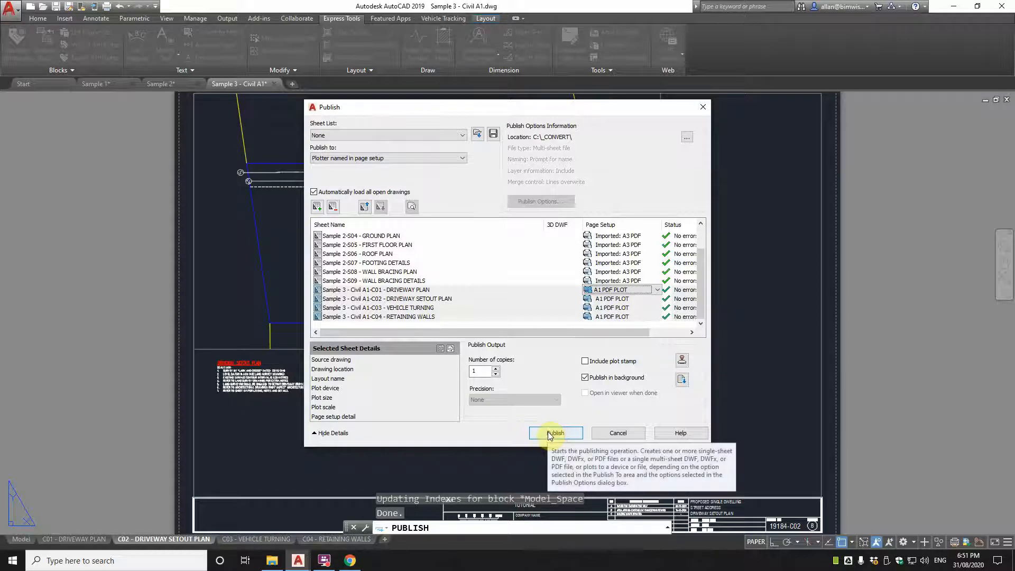
click(555, 432)
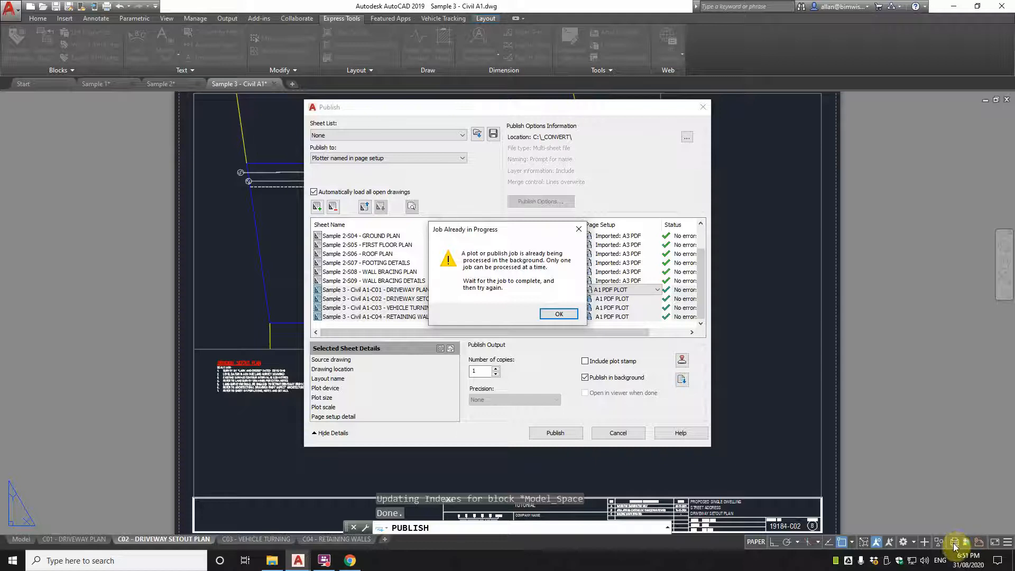
mouse_move(959, 536)
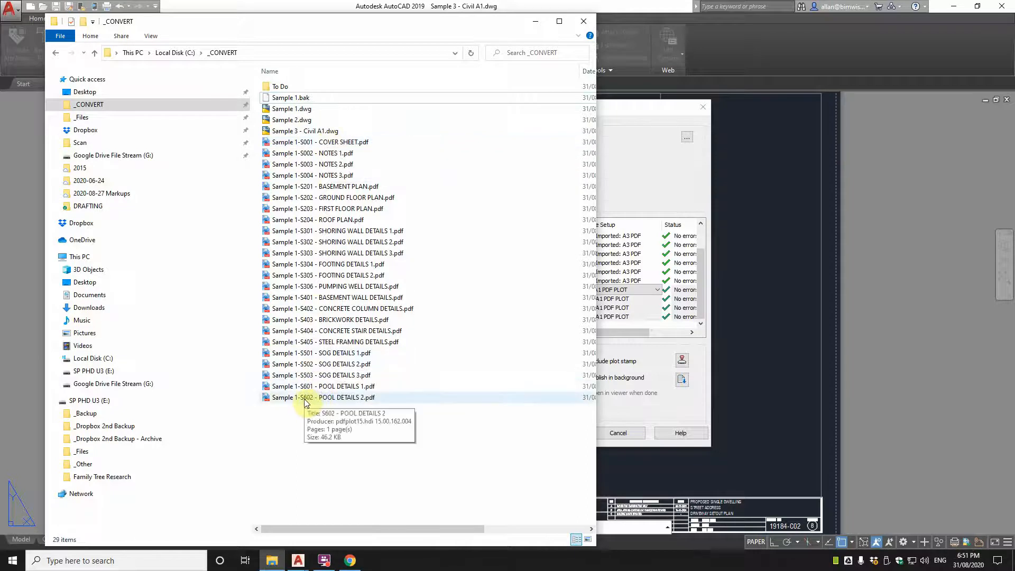
mouse_move(516, 354)
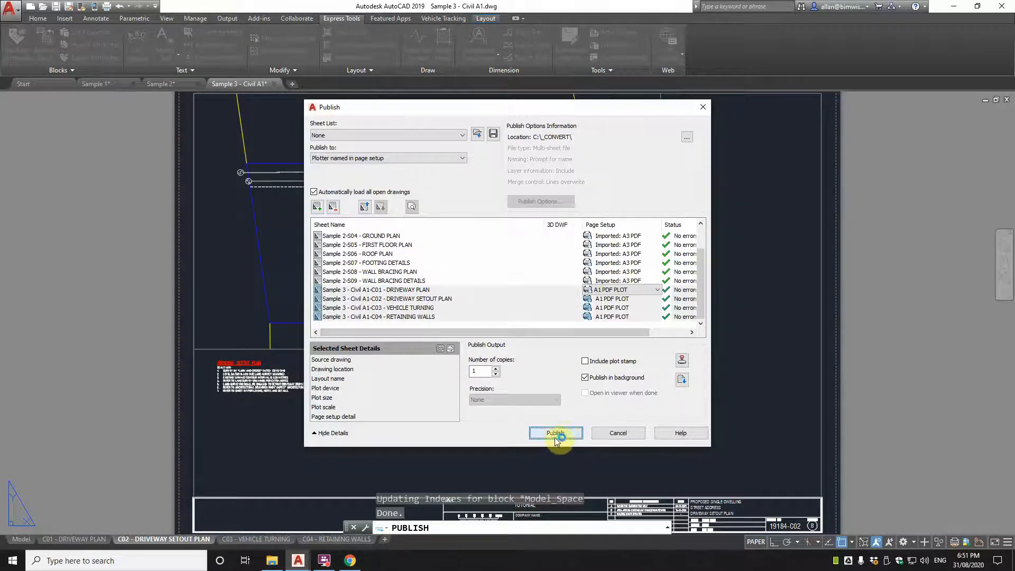
Step: Publish the listed sheets to PDF and let the job finish without errors
click(554, 433)
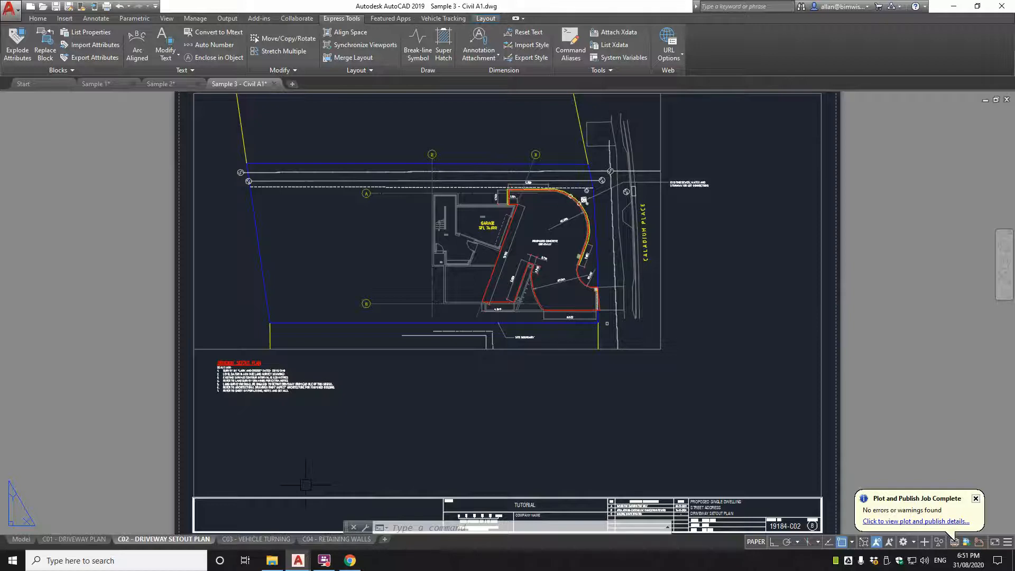
mouse_move(308, 488)
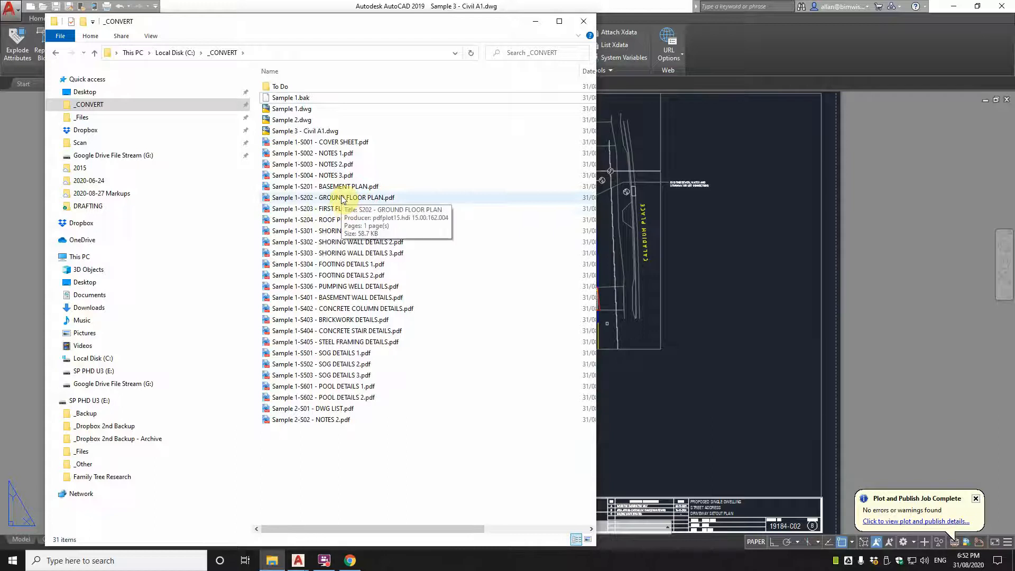
mouse_move(330, 219)
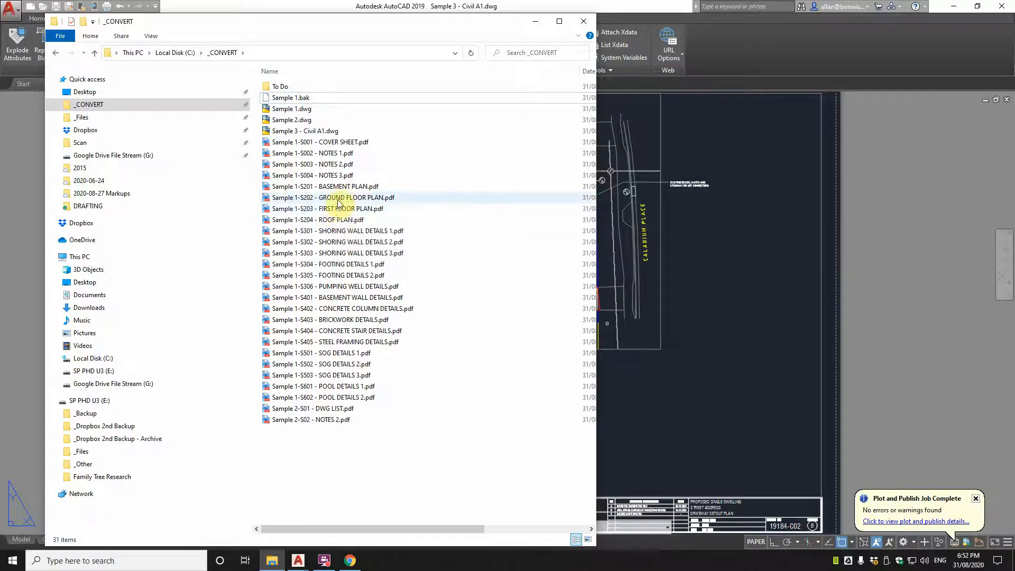
Step: Open Sample 1-S202 - GROUND FLOOR PLAN.pdf and scroll down to its title block
click(329, 197)
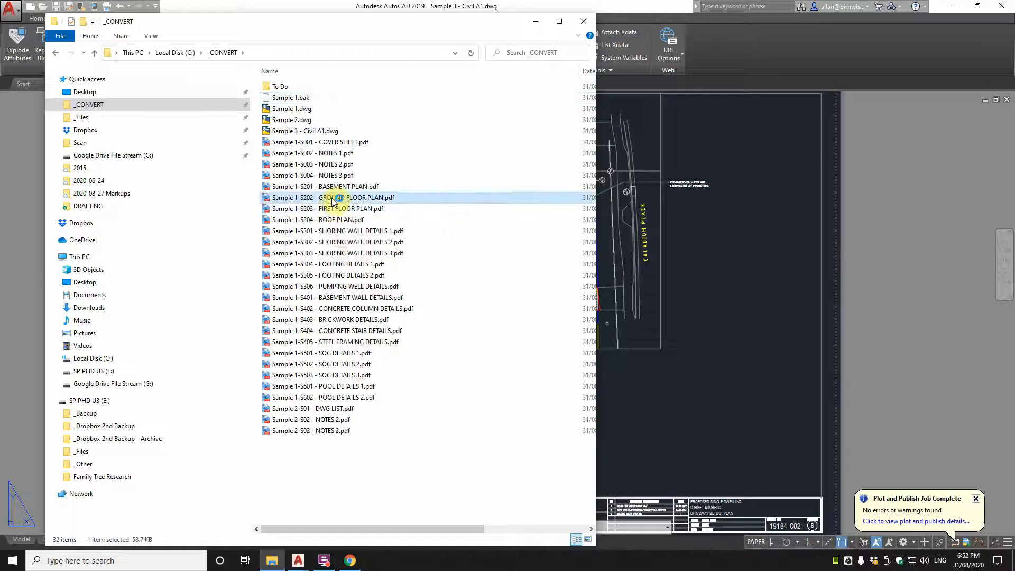
double_click(326, 198)
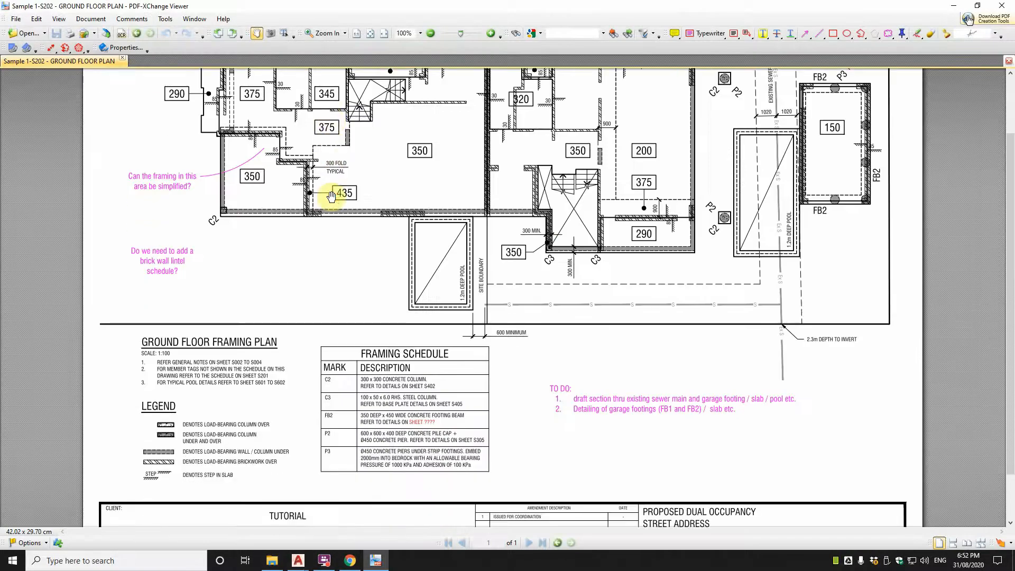
scroll(down, 3)
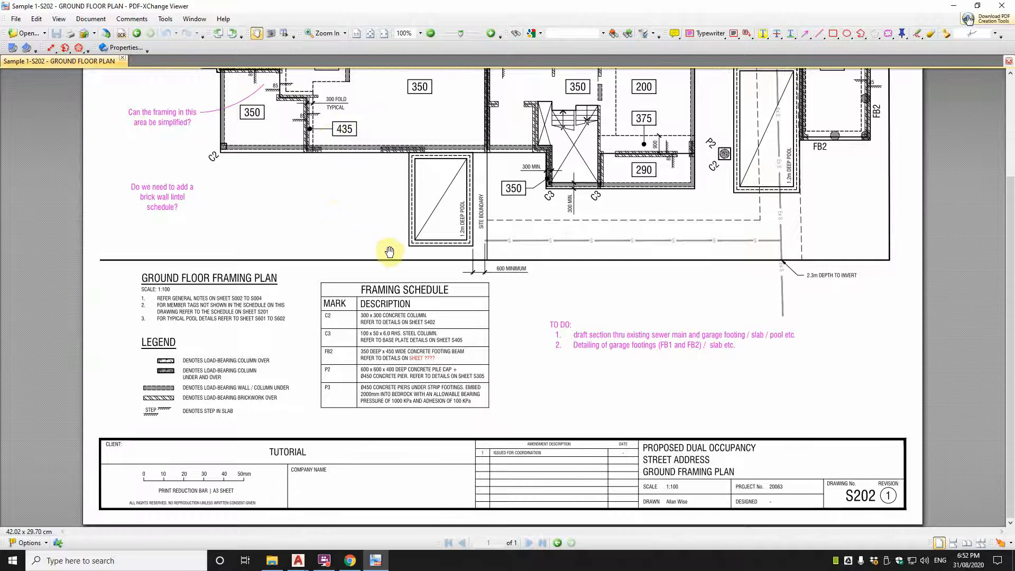
scroll(down, 3)
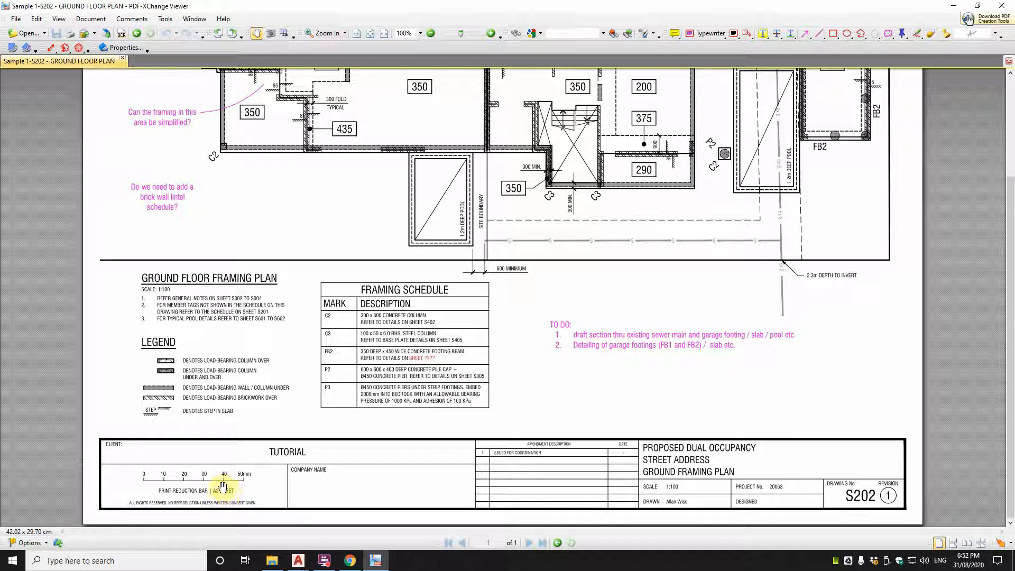
click(14, 18)
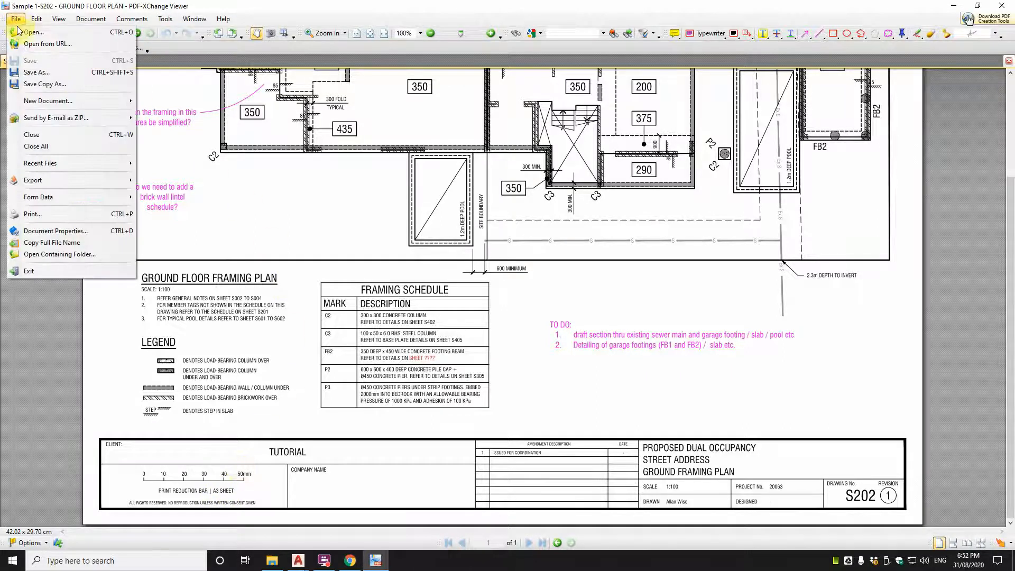
Step: Check that S202 prints on A3 landscape with scaling None, then cancel printing
click(323, 258)
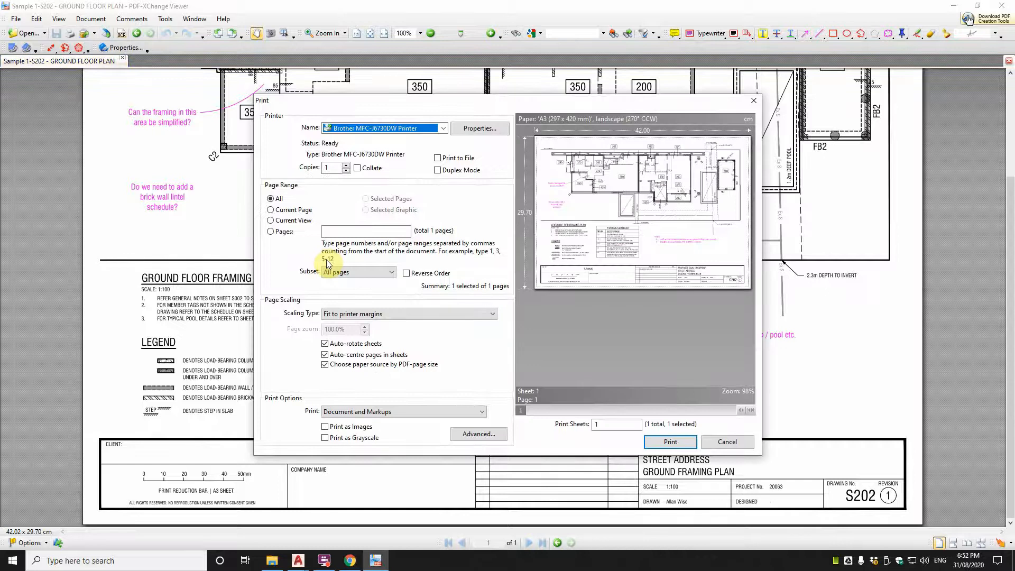
mouse_move(406, 271)
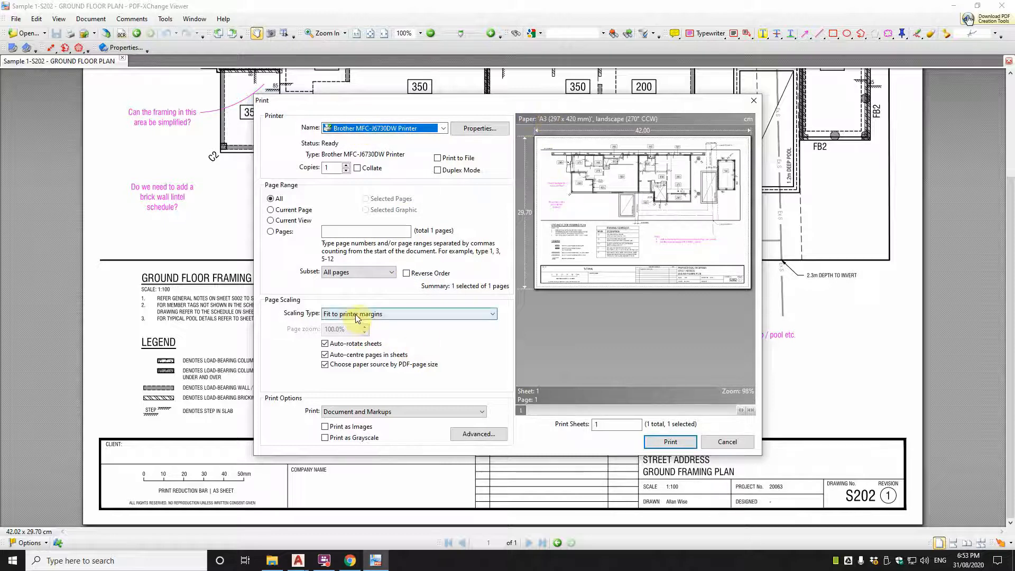
click(409, 314)
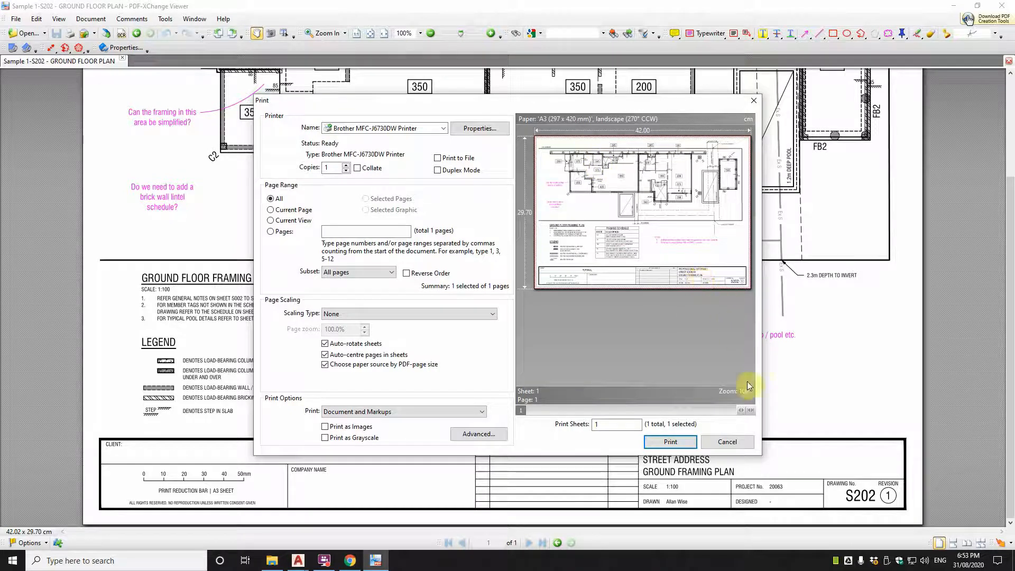
click(727, 441)
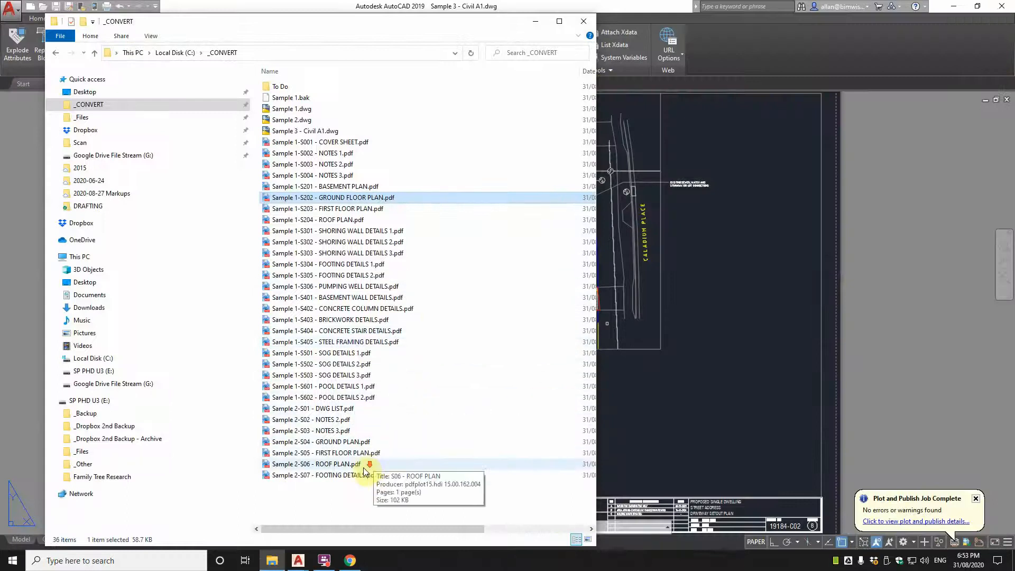
mouse_move(324, 460)
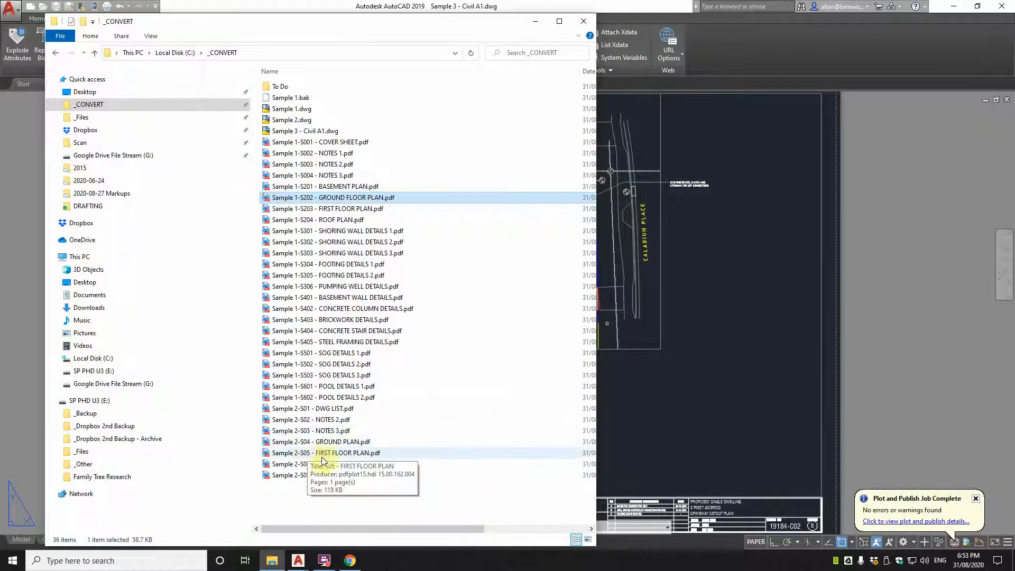
mouse_move(298, 441)
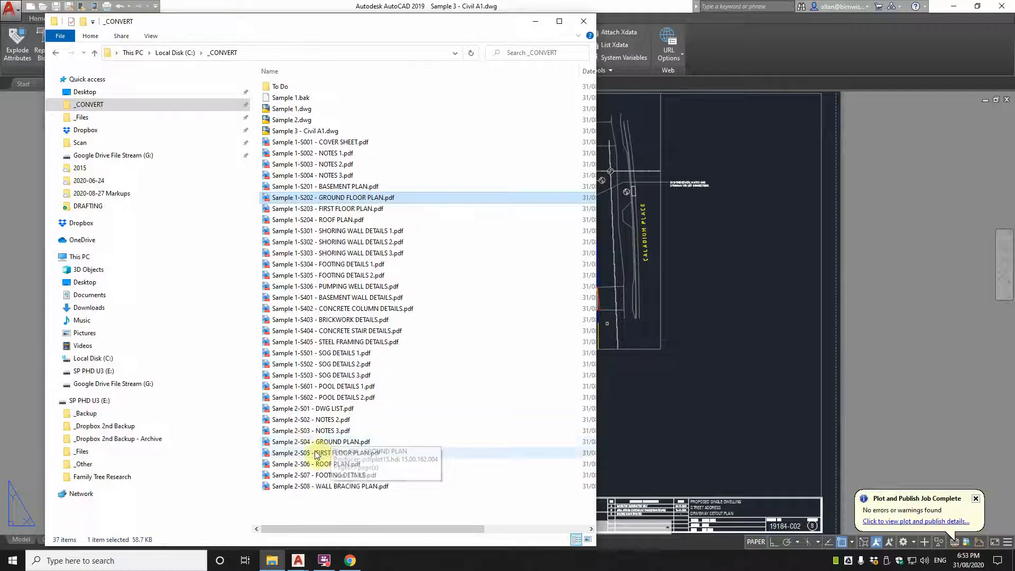
mouse_move(309, 445)
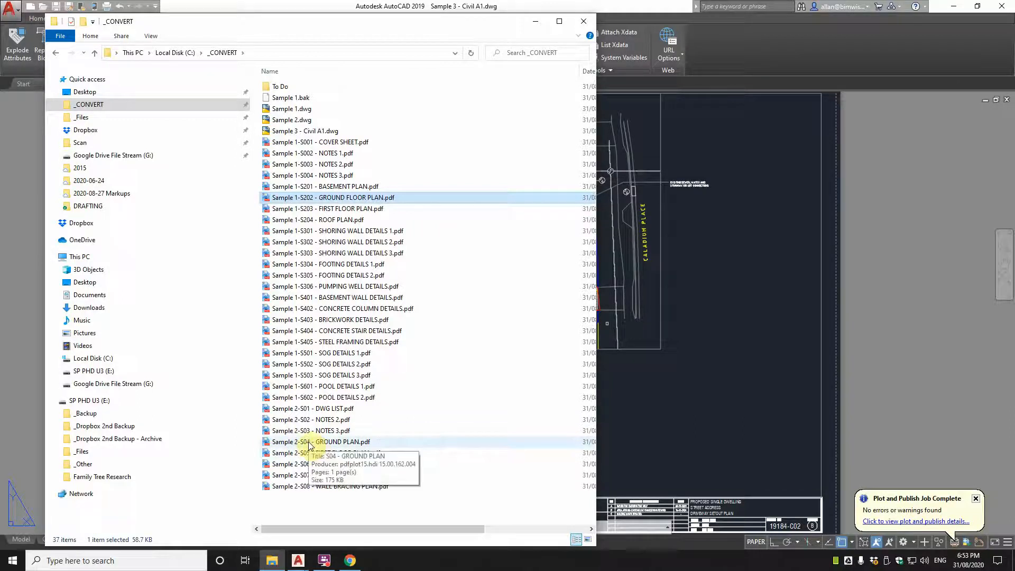
Step: Open Sample 2-S04 - GROUND PLAN.pdf and zoom in on its title block
double_click(322, 442)
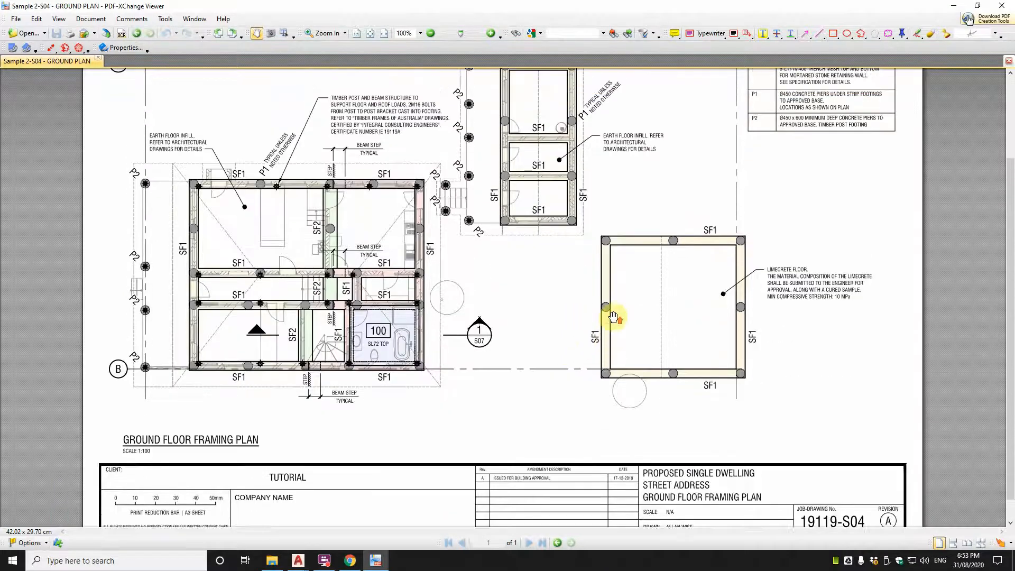
scroll(down, 3)
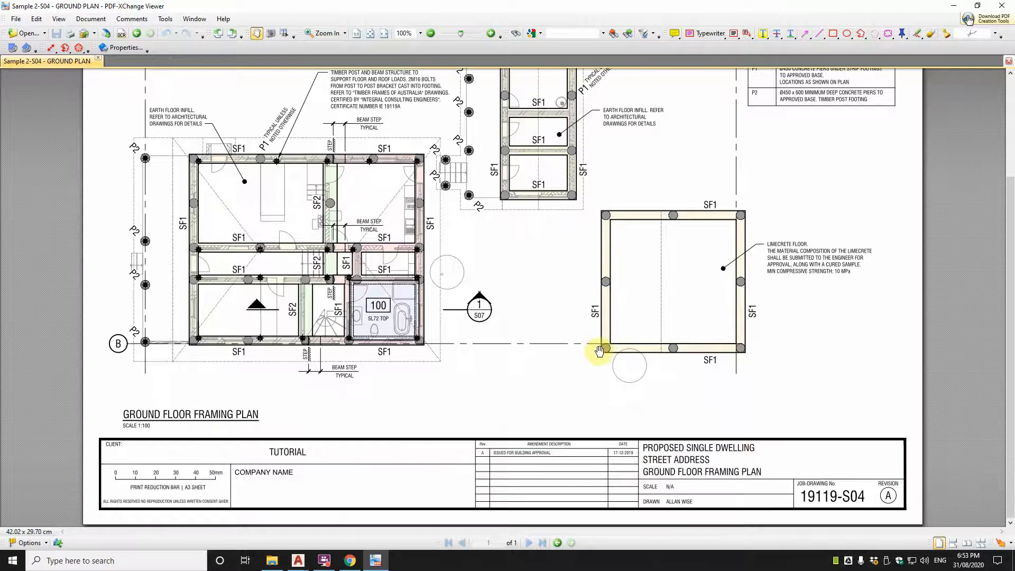
mouse_move(411, 377)
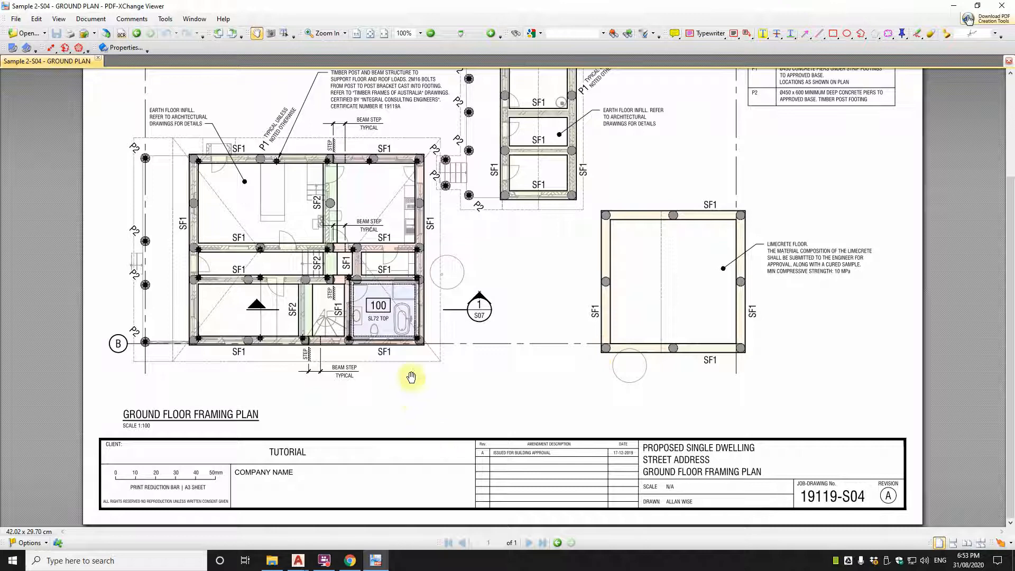
mouse_move(213, 447)
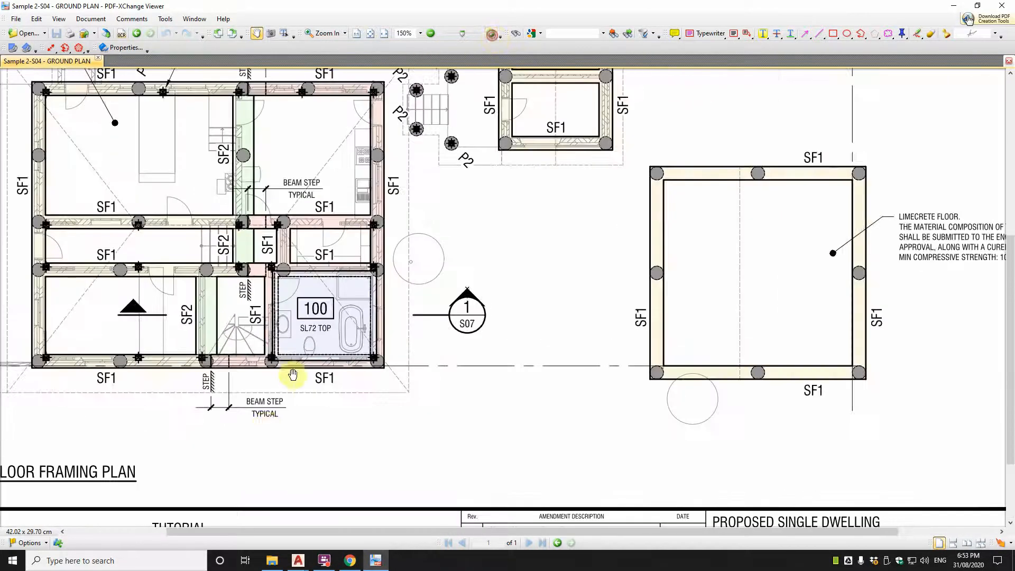
scroll(down, 3)
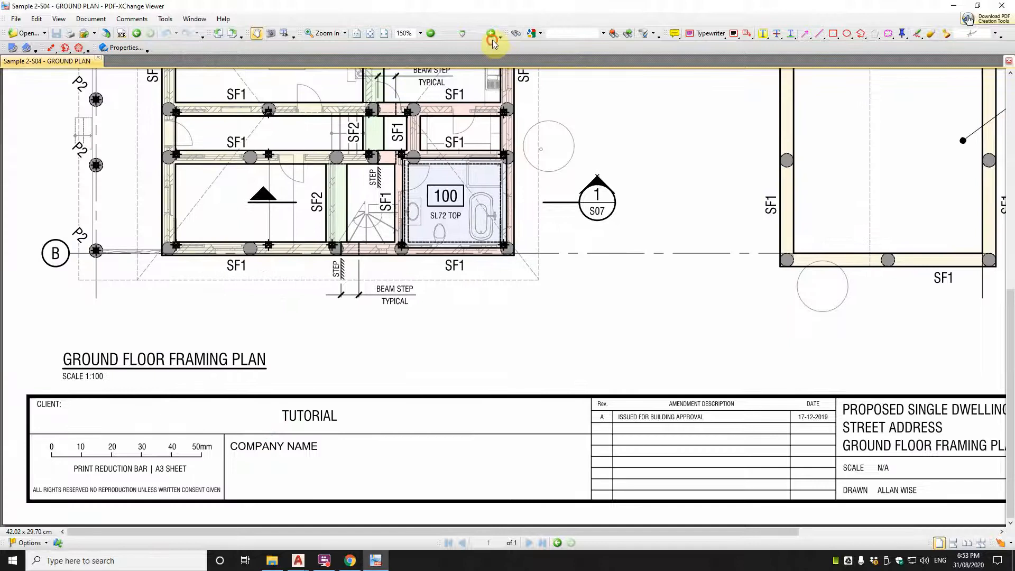
click(492, 42)
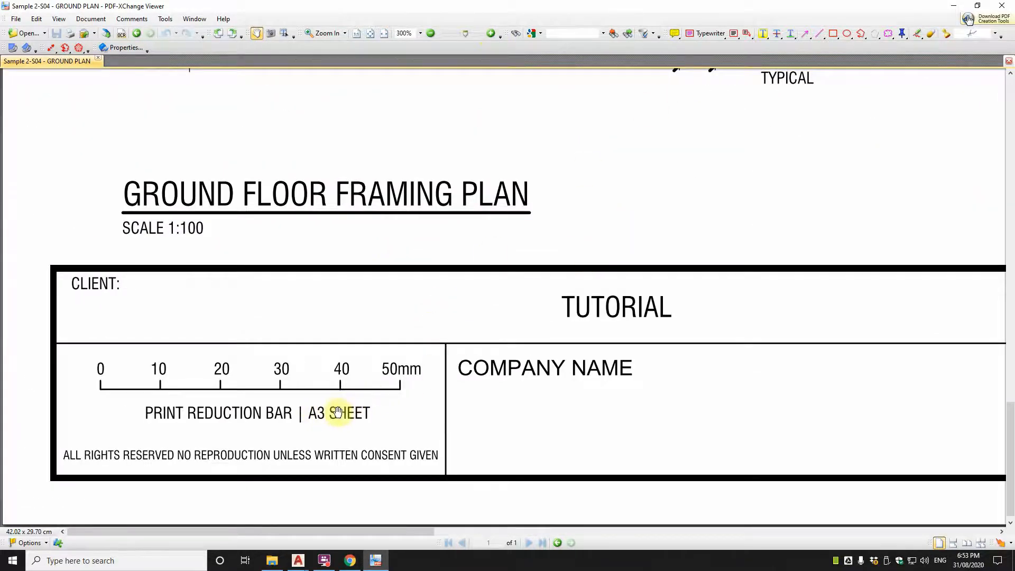
mouse_move(291, 400)
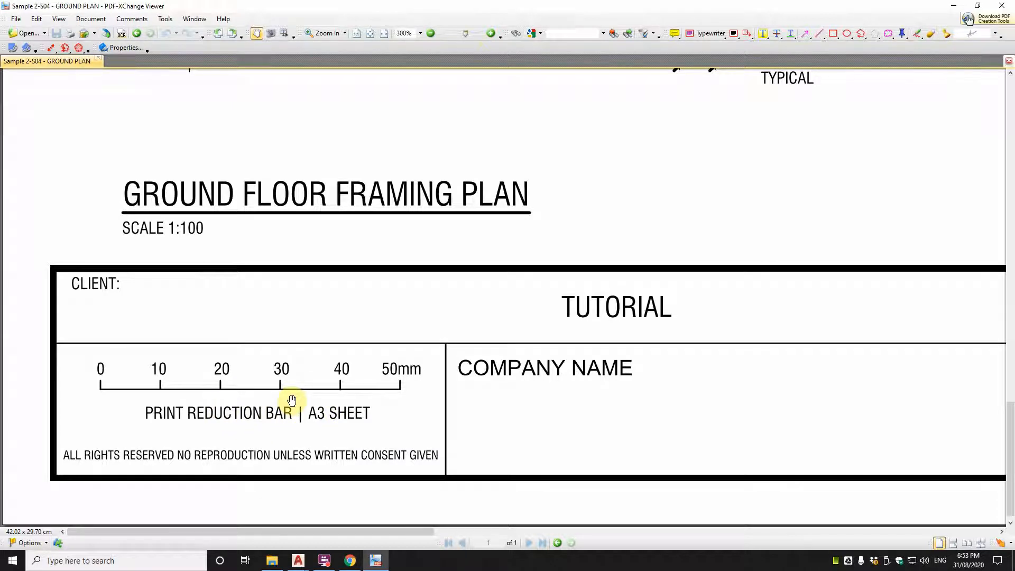
mouse_move(386, 397)
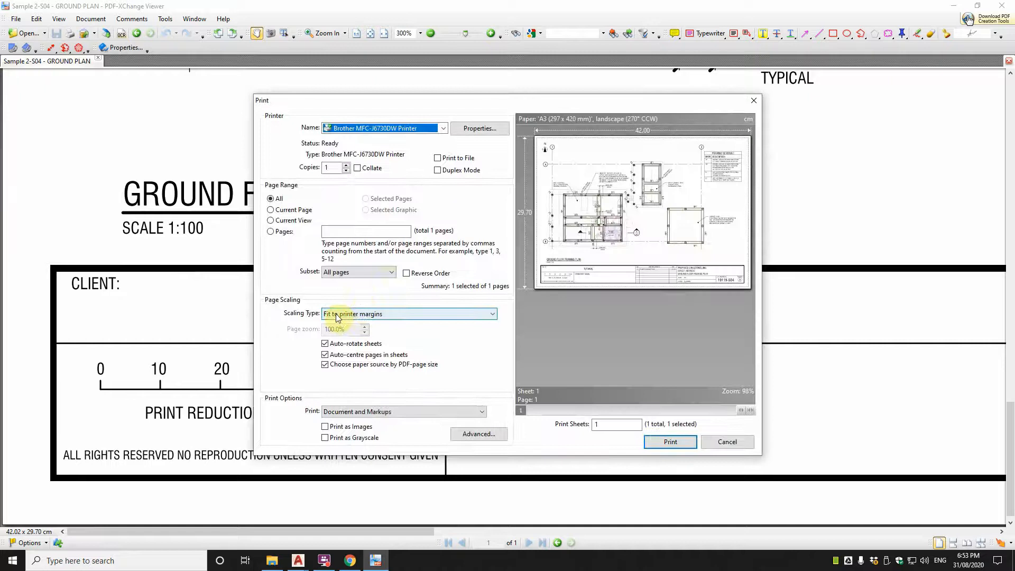
Step: Set the S04 print scaling type to None, then cancel the Print dialog
click(407, 314)
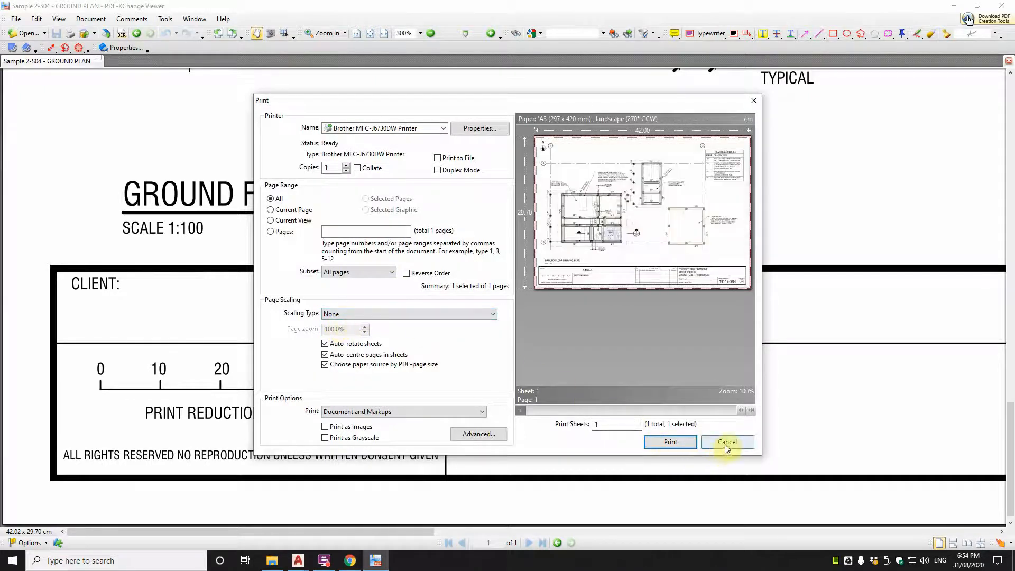
click(727, 442)
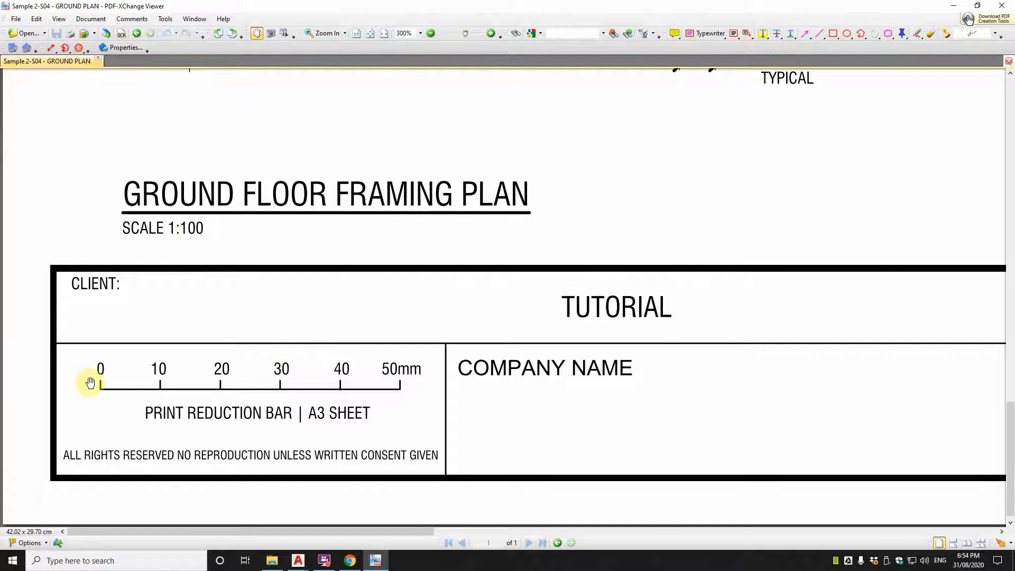
mouse_move(293, 396)
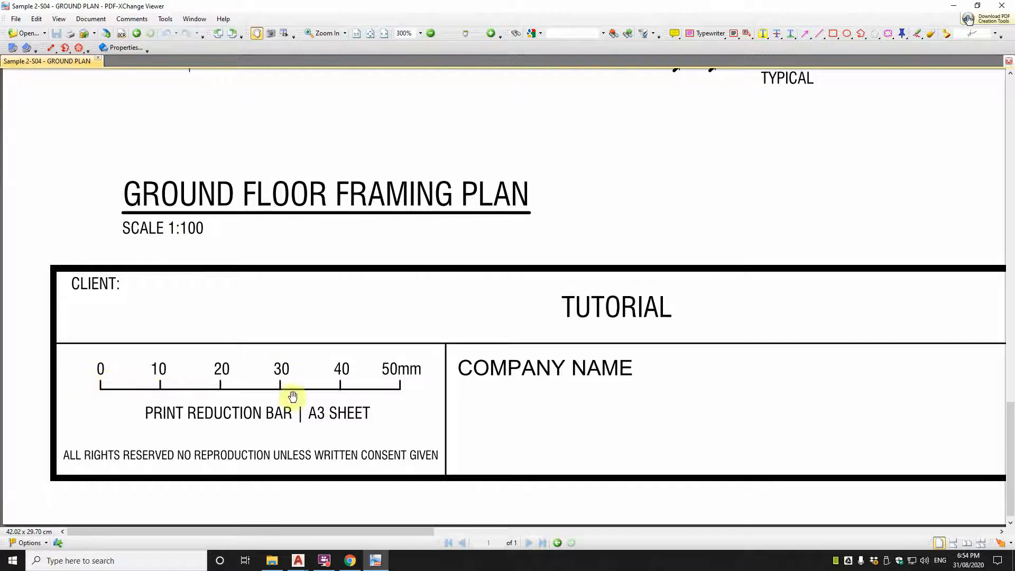
mouse_move(401, 390)
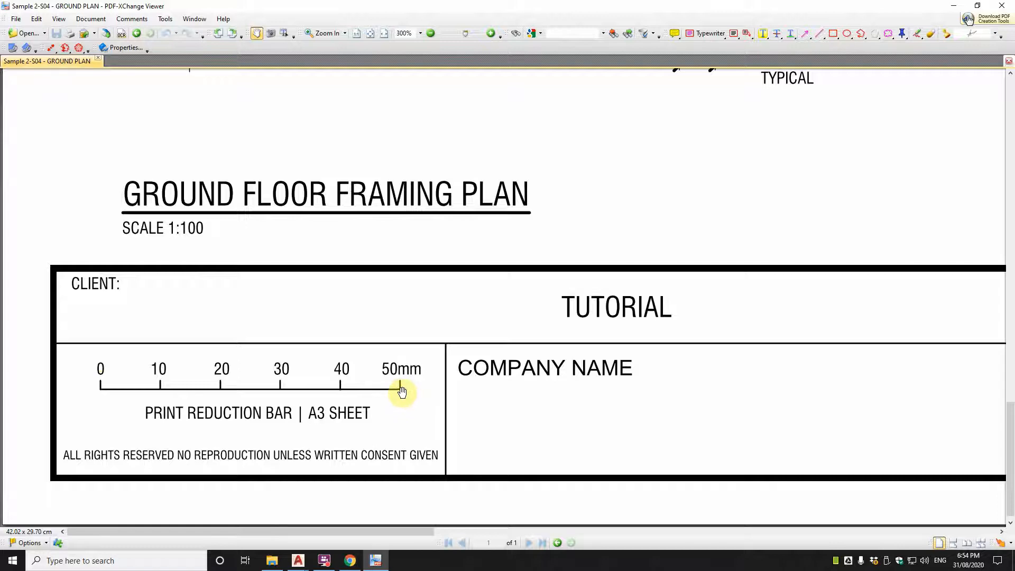
mouse_move(432, 350)
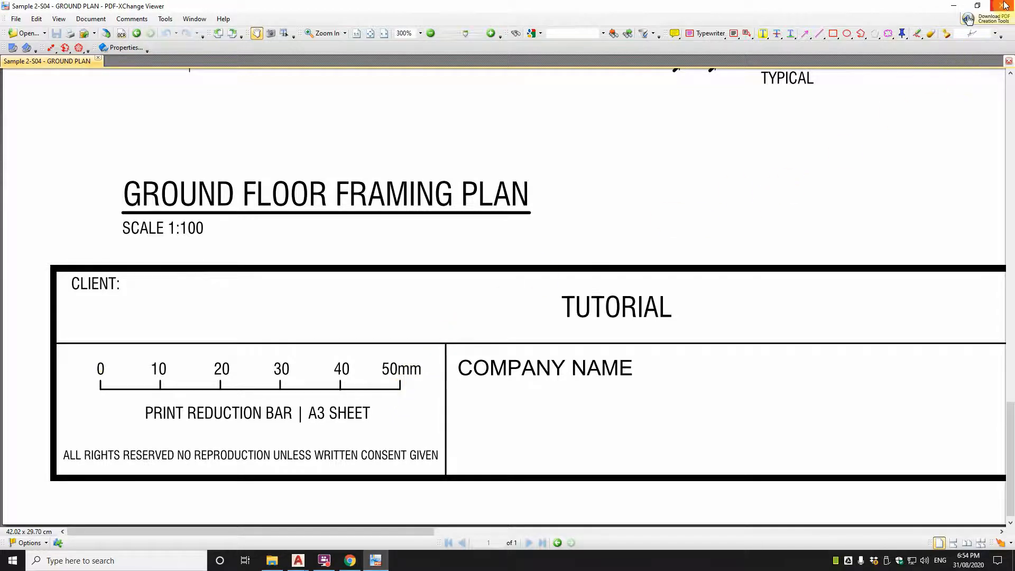
mouse_move(401, 390)
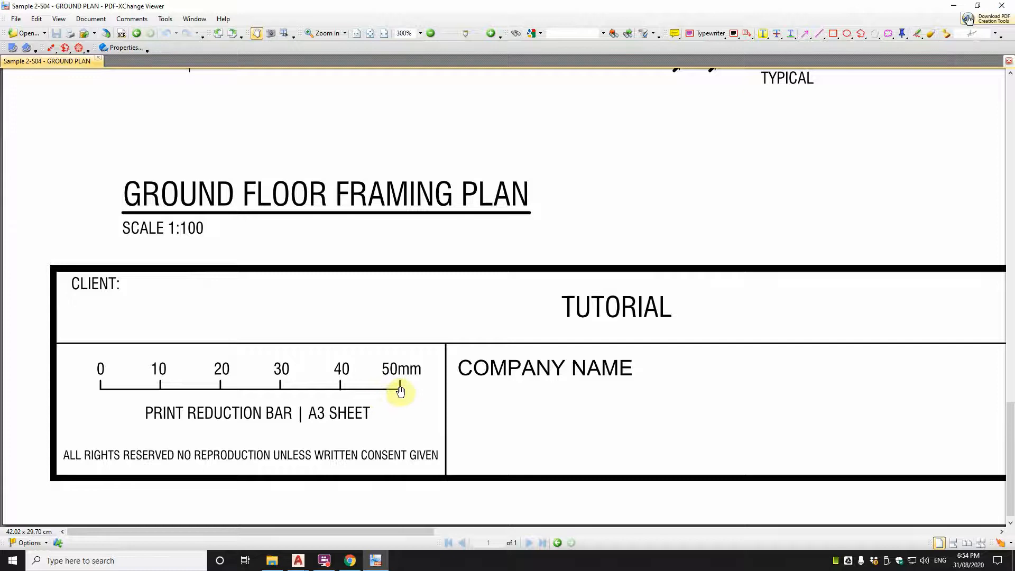
mouse_move(407, 390)
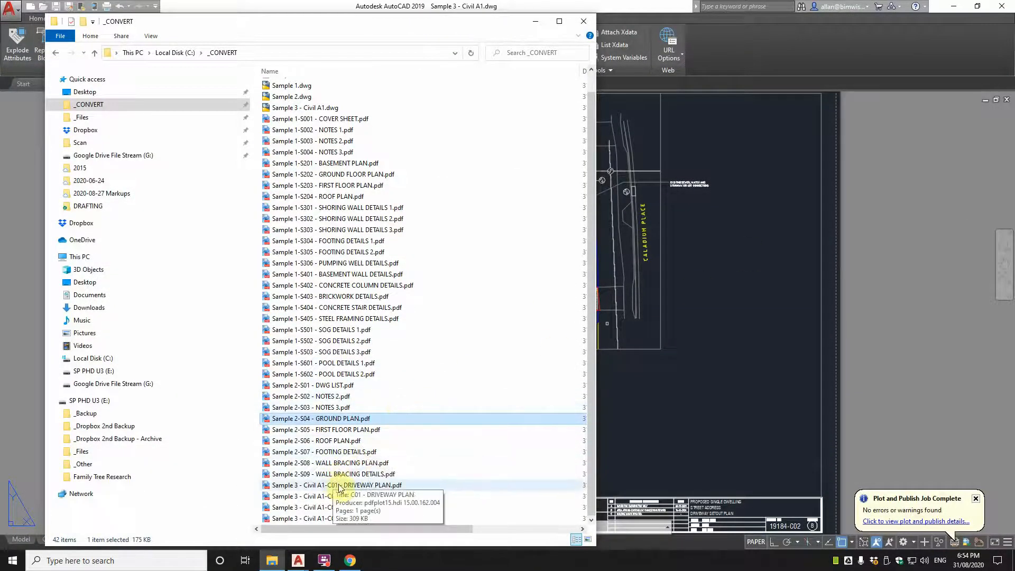
mouse_move(317, 495)
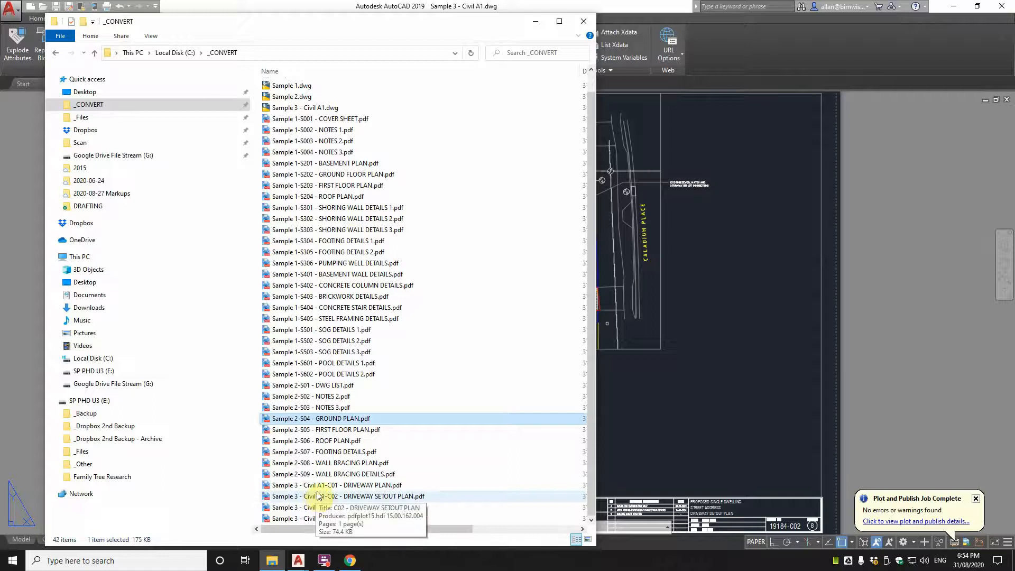
Step: Open Sample 3 - Civil A1-C01 - DRIVEWAY PLAN.pdf from the _CONVERT folder
double_click(335, 485)
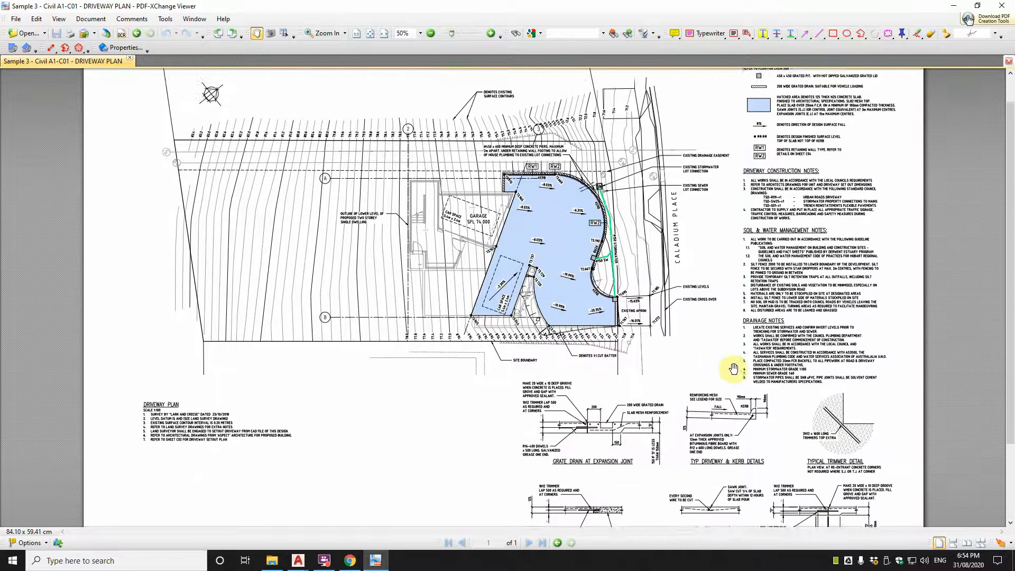
Step: Check the Driveway Plan's 84.10 x 59.41 cm sheet in Print preview by changing Scaling Type
click(15, 18)
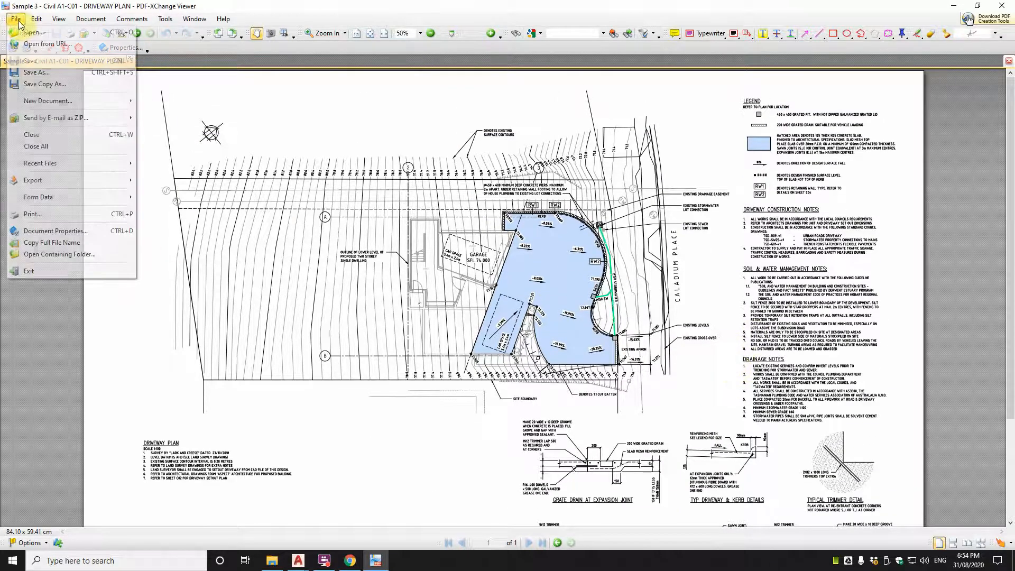
click(32, 214)
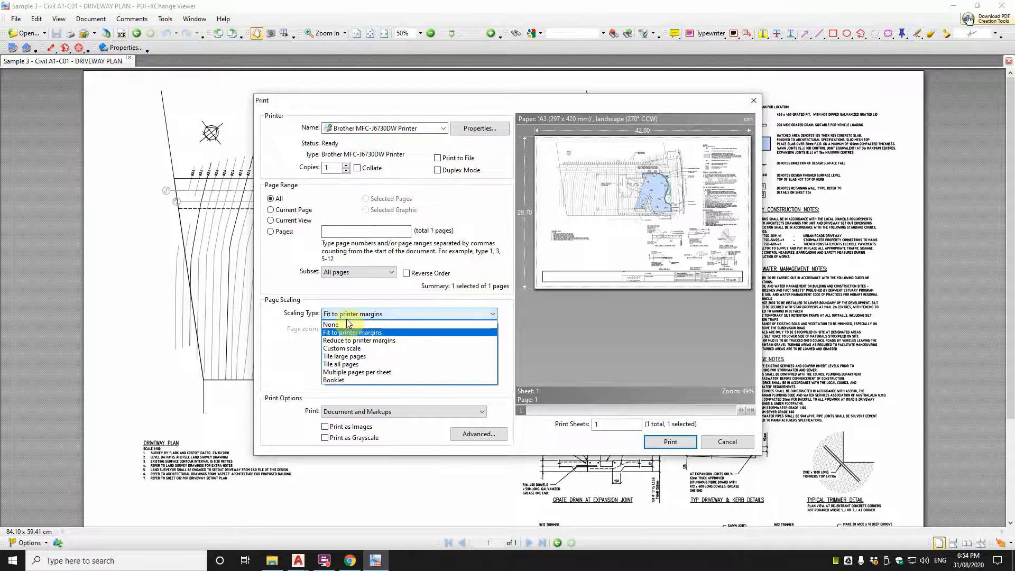
click(331, 325)
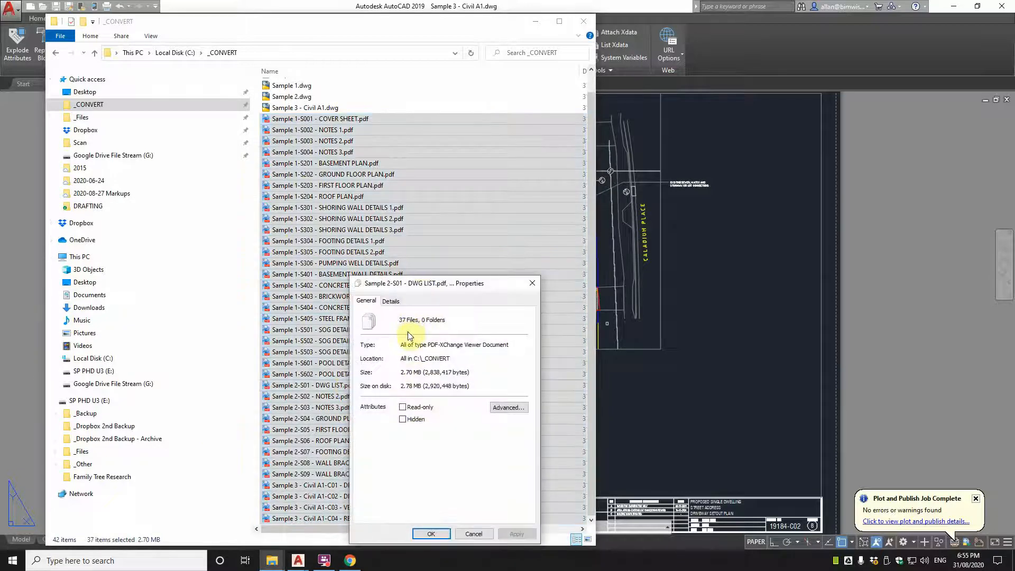
Step: Review the 37 PDFs totalling 2.70 MB in Properties, close it and deselect
drag(424, 283, 502, 170)
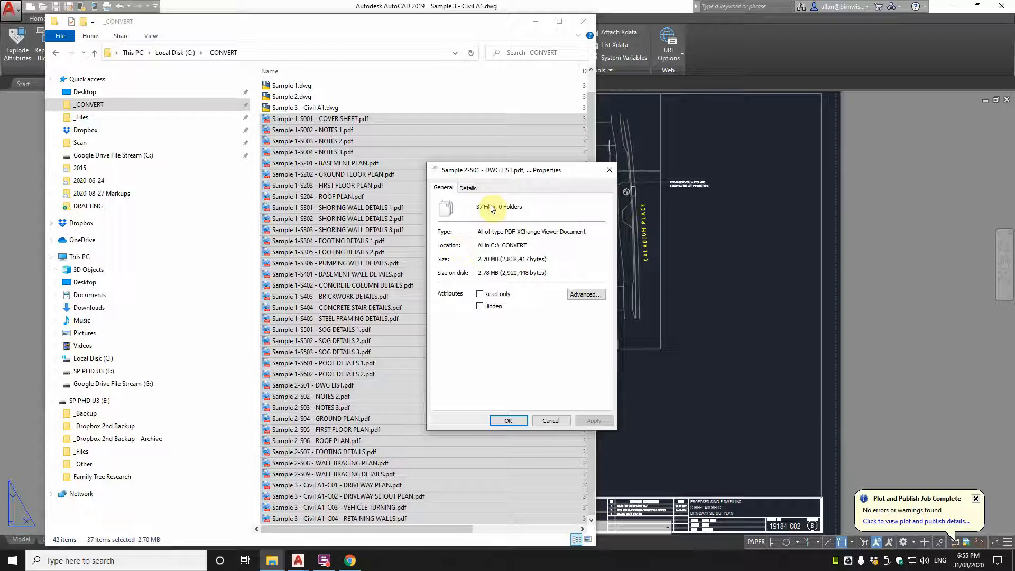
click(551, 421)
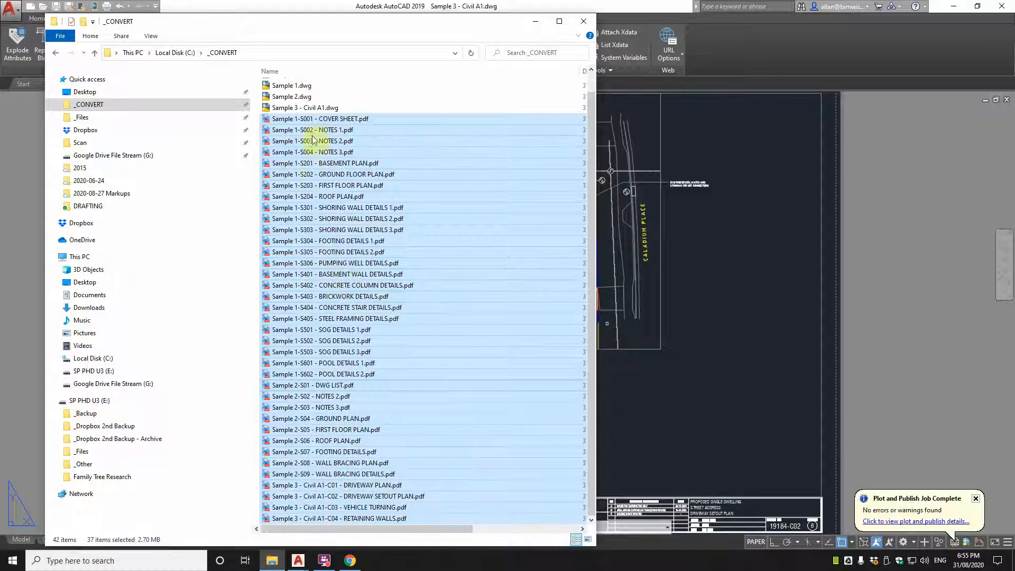
click(323, 374)
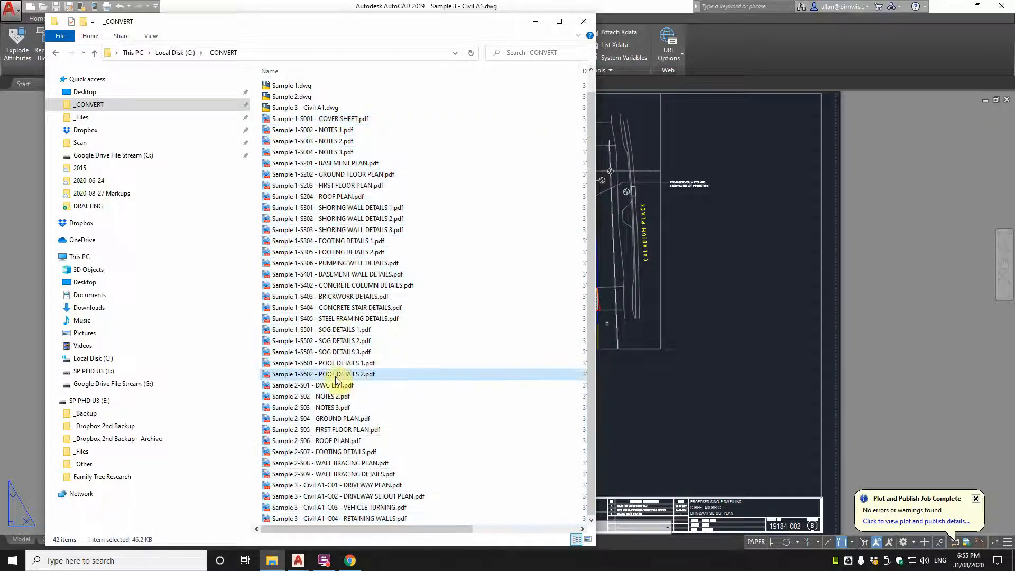